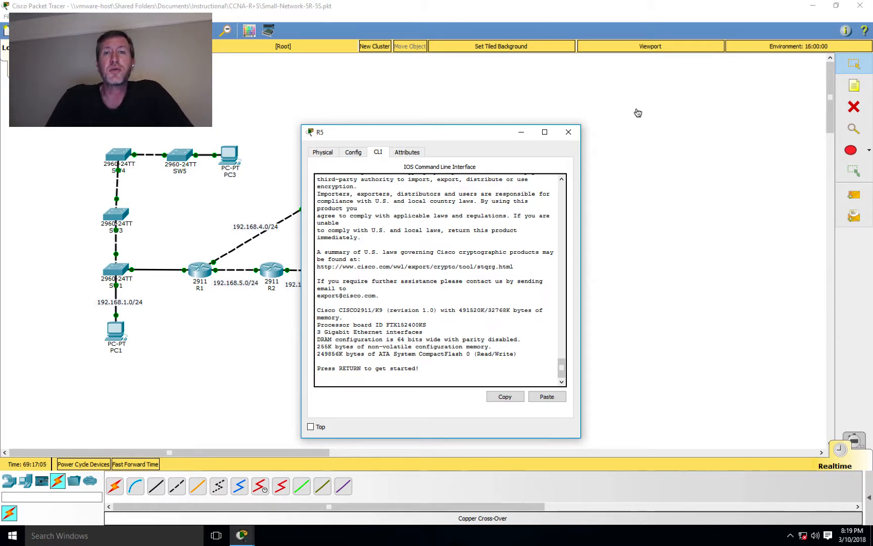
Close R5's configuration window to reveal the five-router topology.
click(568, 132)
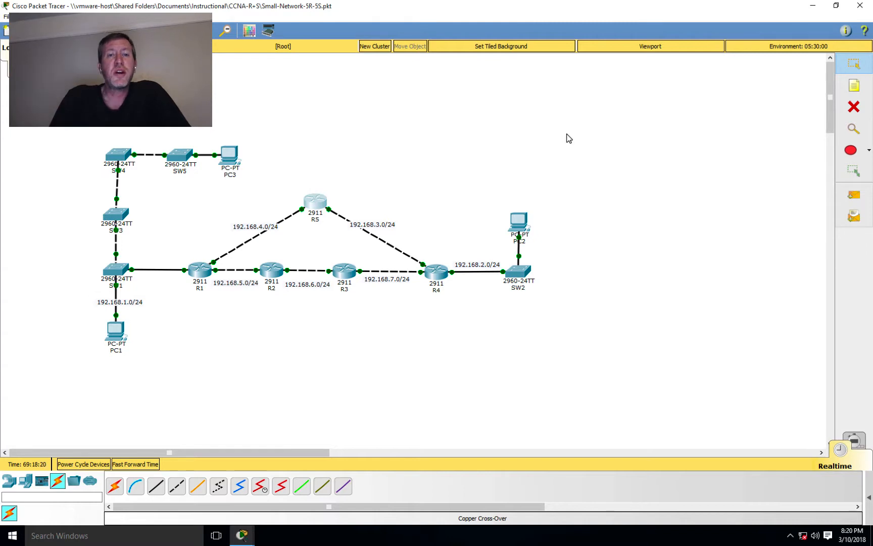
mouse_move(504, 152)
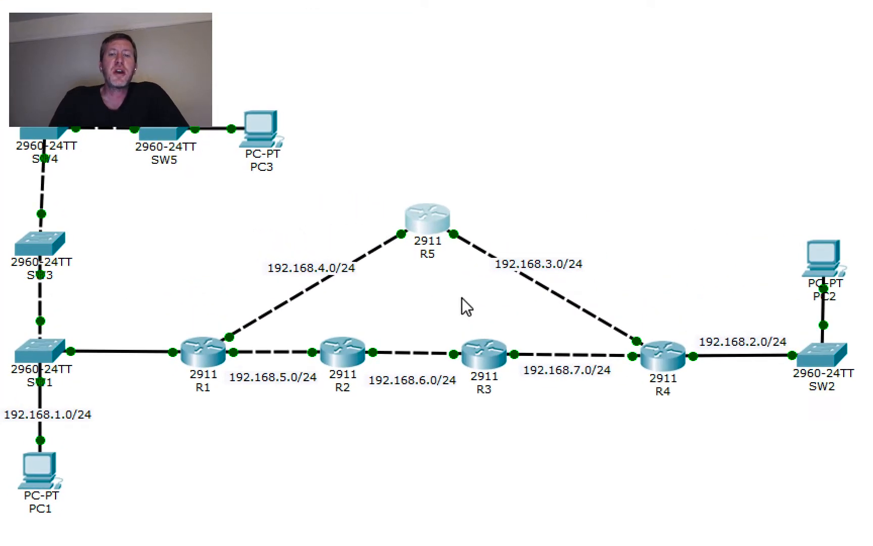
mouse_move(292, 298)
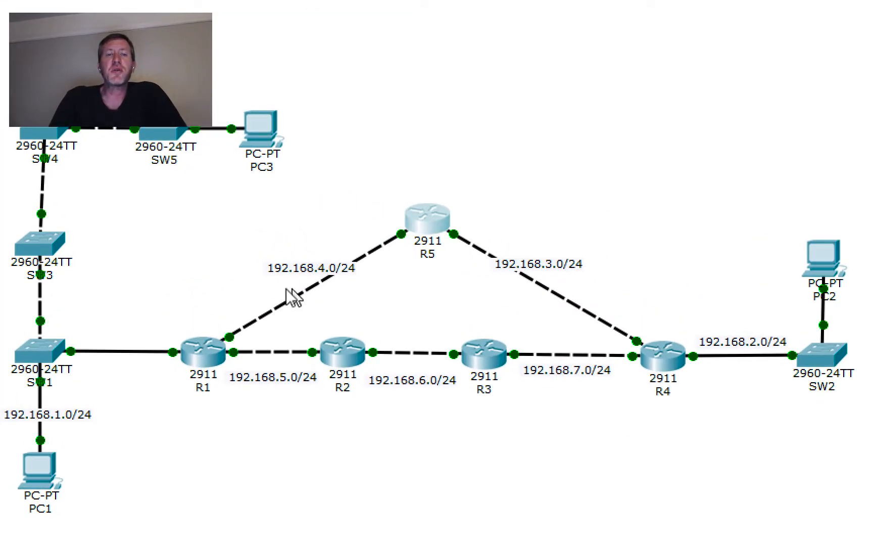
mouse_move(657, 513)
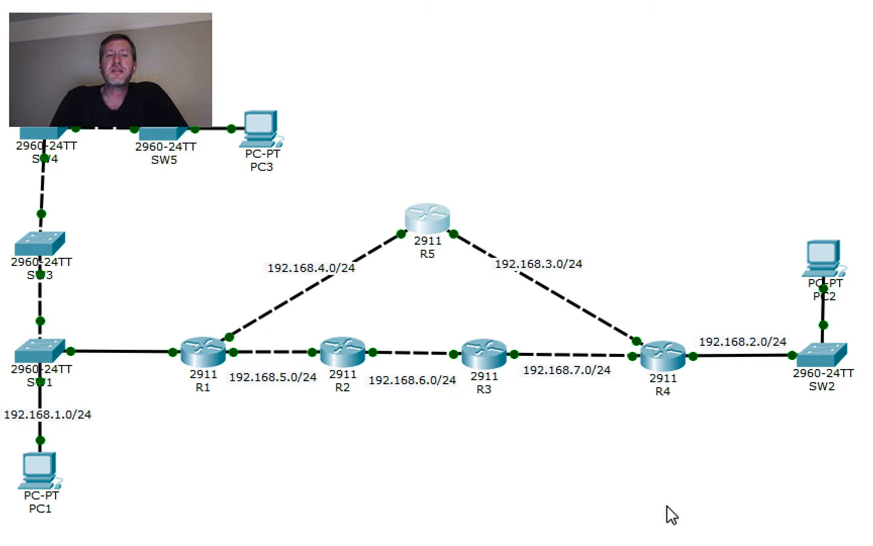
mouse_move(334, 371)
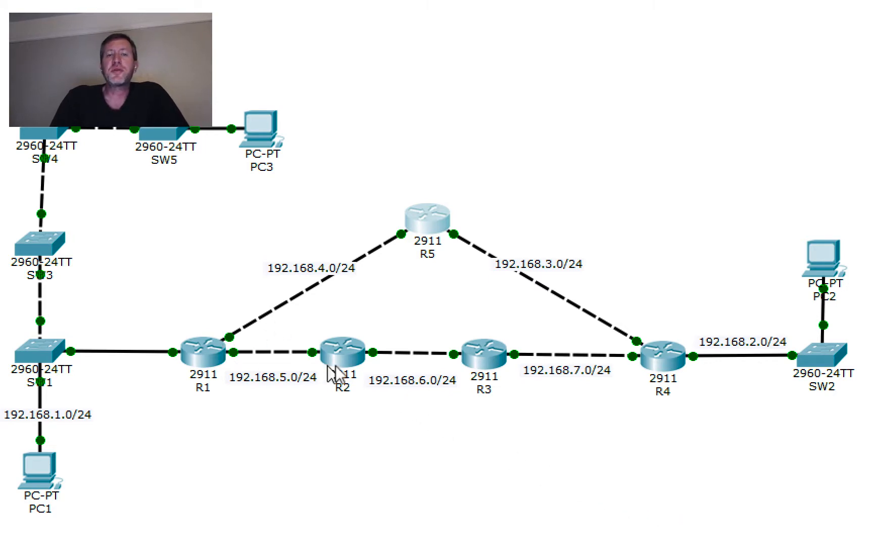
mouse_move(192, 365)
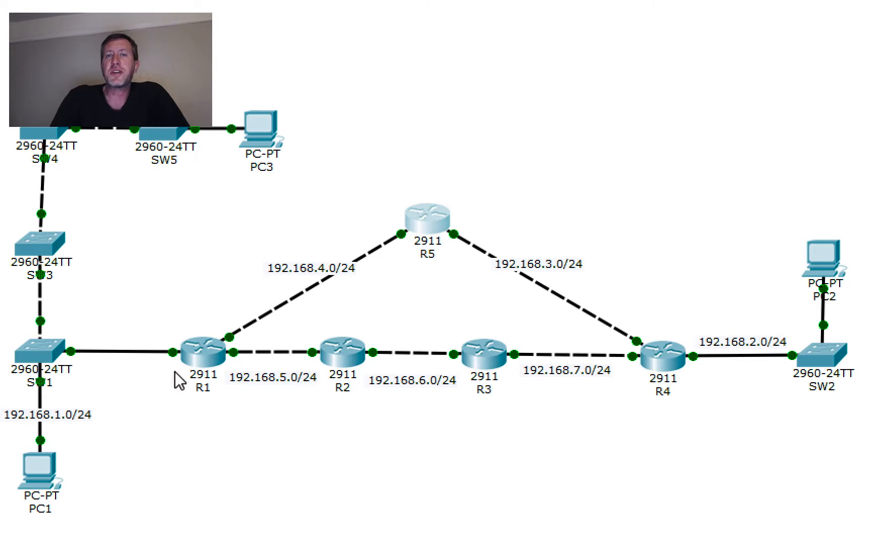
mouse_move(294, 376)
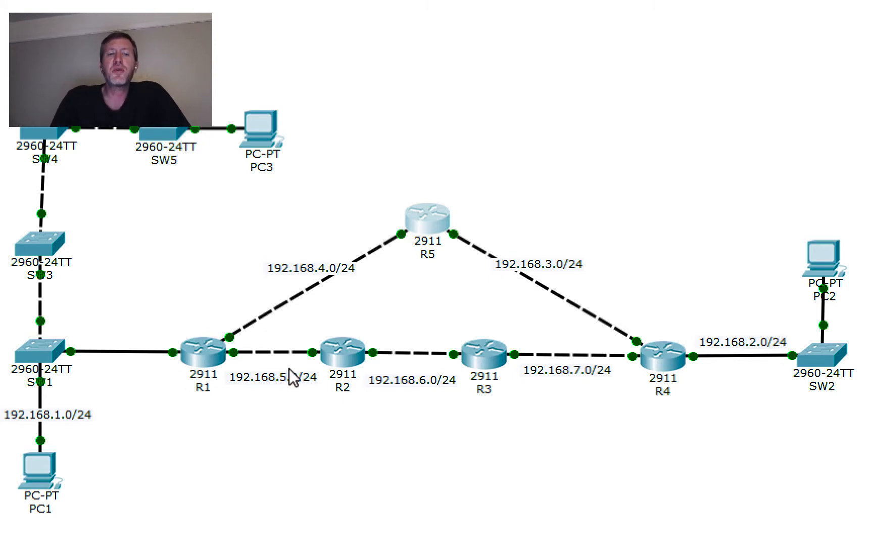
mouse_move(211, 360)
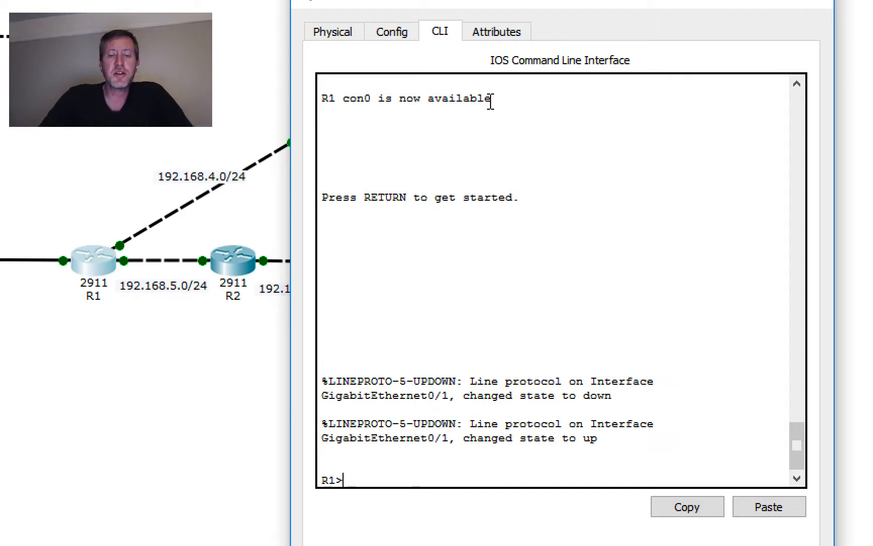
Enter privileged mode on R1 and ping 192.168.7.2, which fails with 0% success.
text(en)
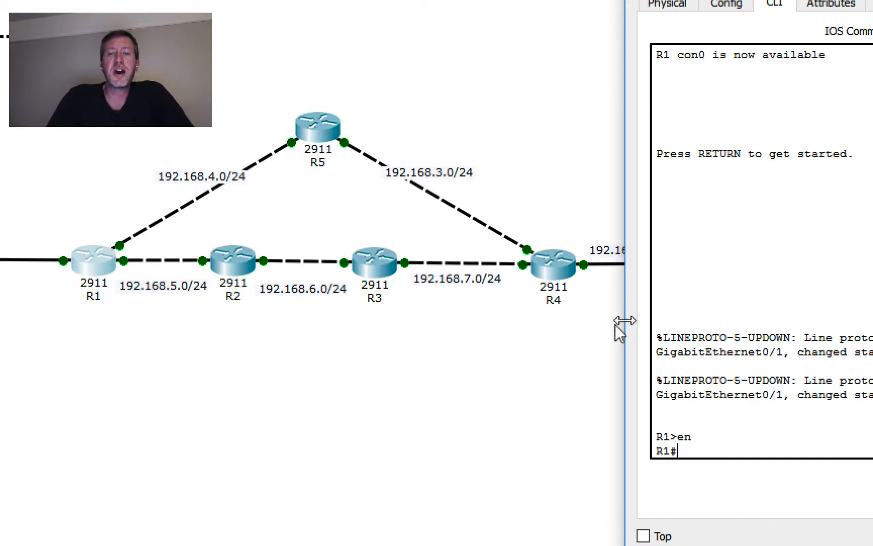
mouse_move(522, 277)
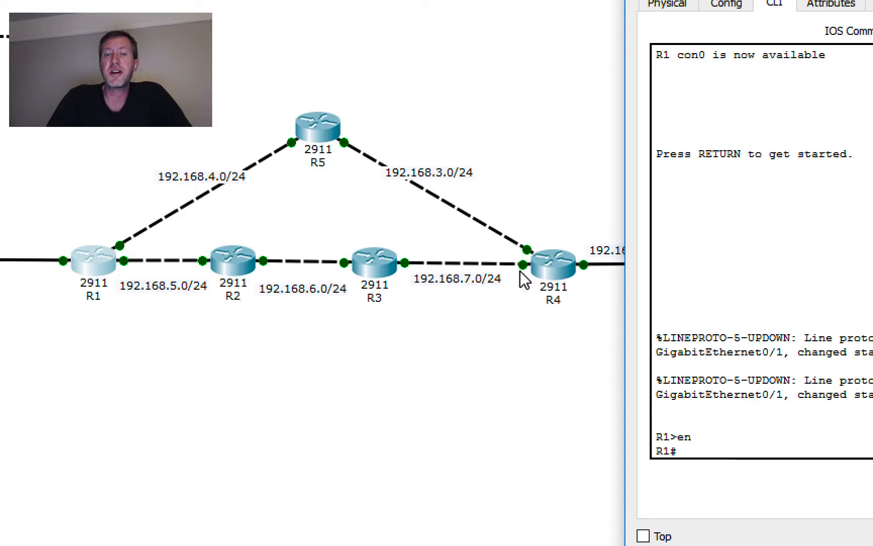
text(ping)
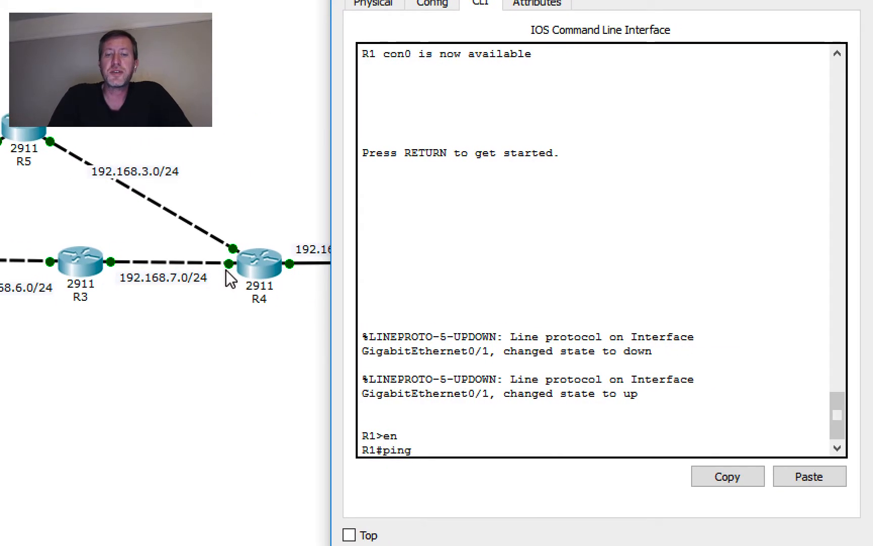
text(192.16)
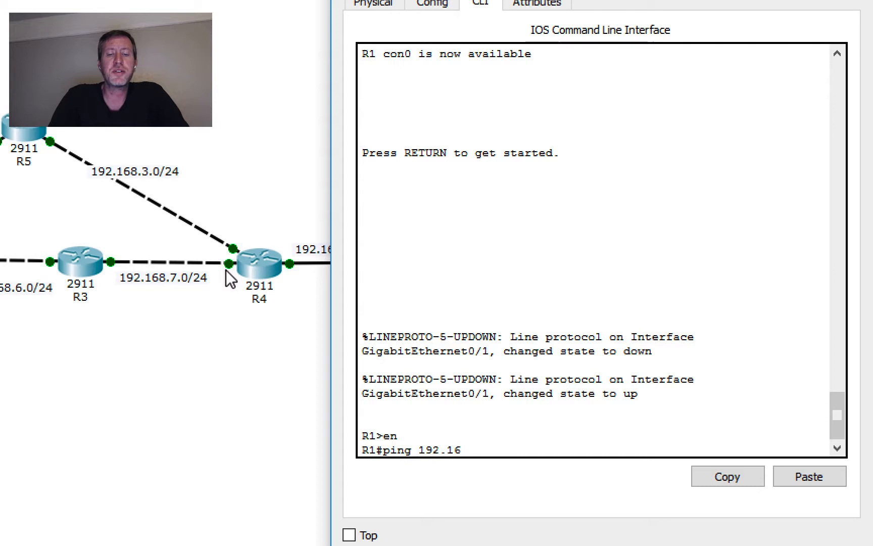
text(8.7.2)
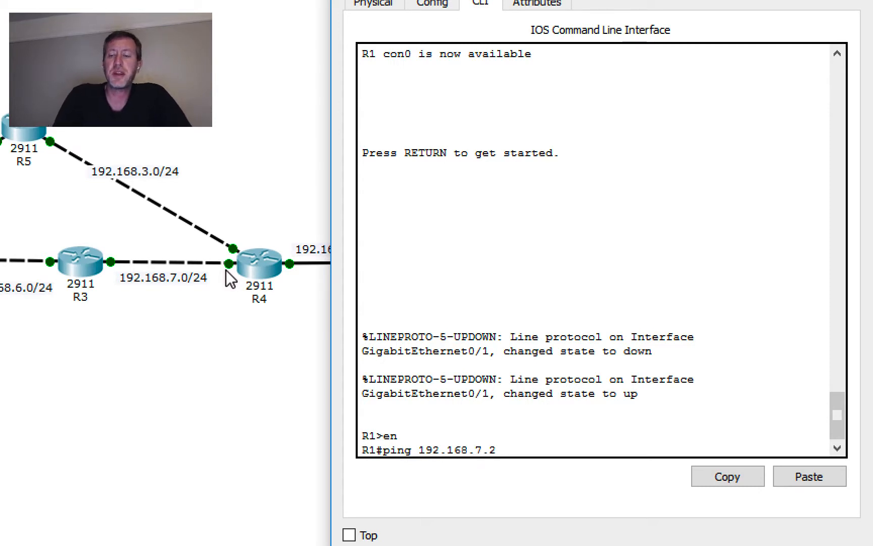
key(Return)
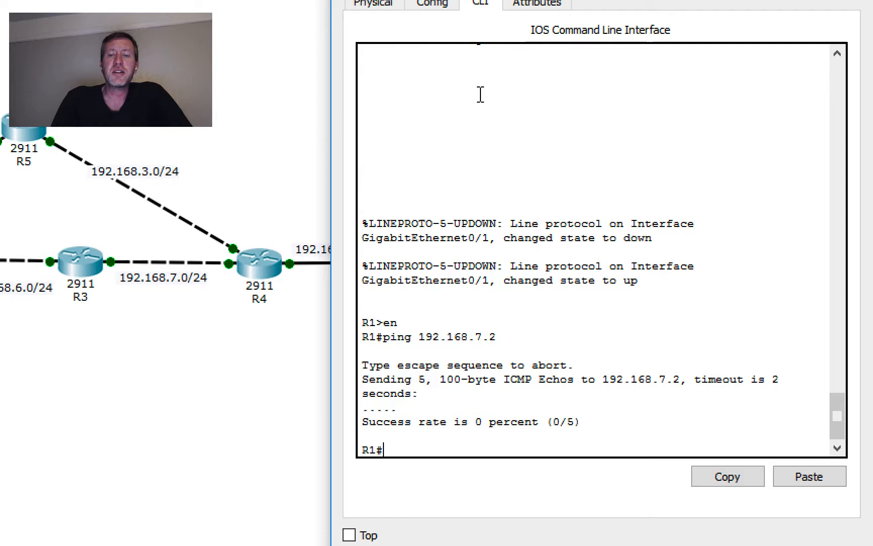
Enter RIP router configuration on R1 and set RIP version 2.
text(conf t)
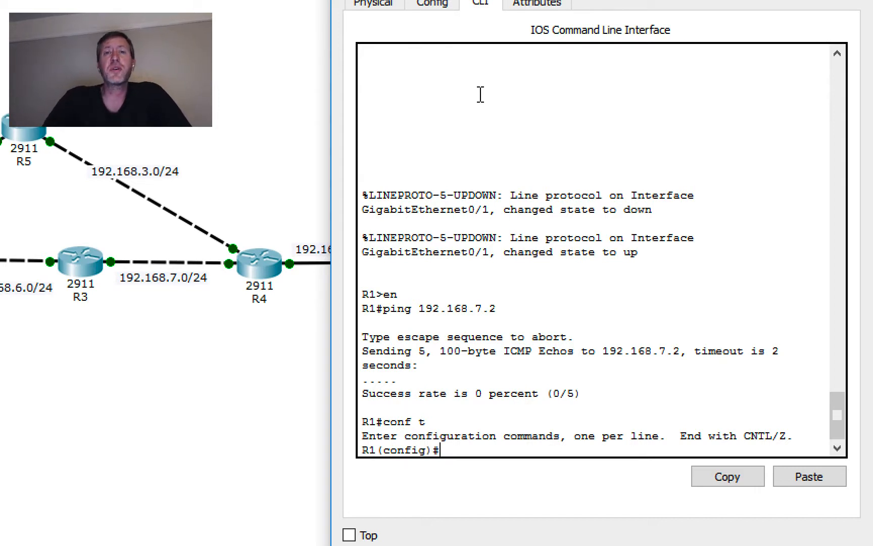
text(r)
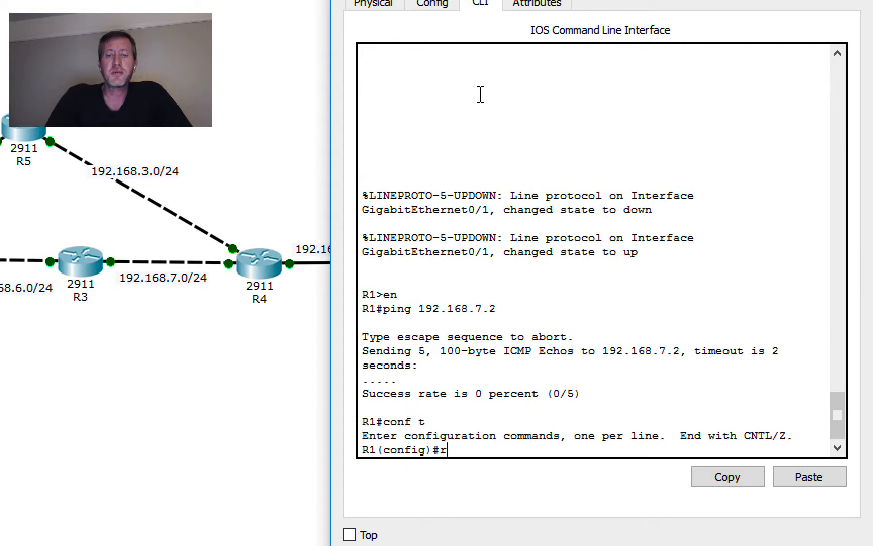
text(outer rip)
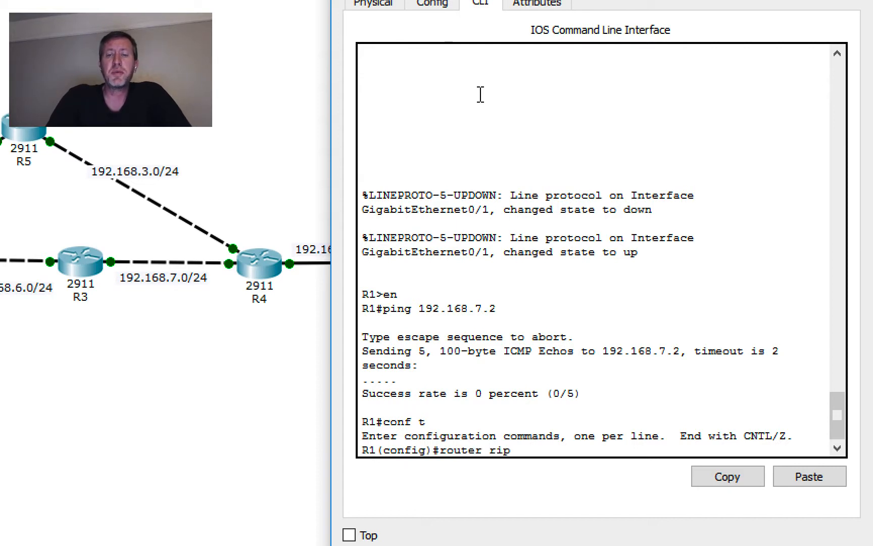
key(Return)
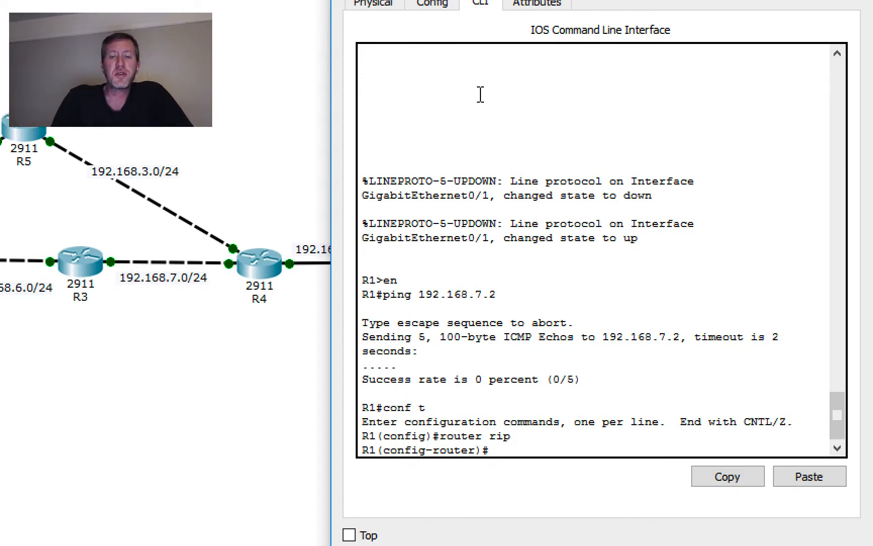
text(version 2)
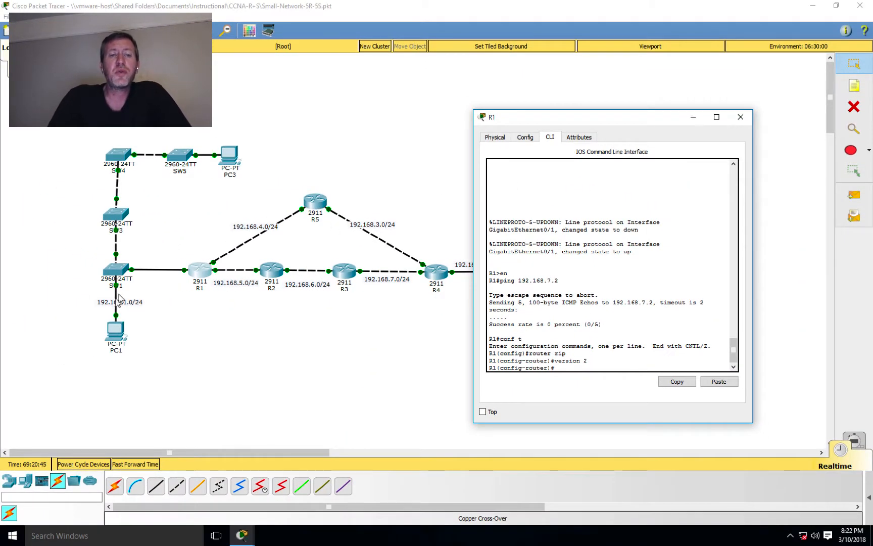
mouse_move(146, 262)
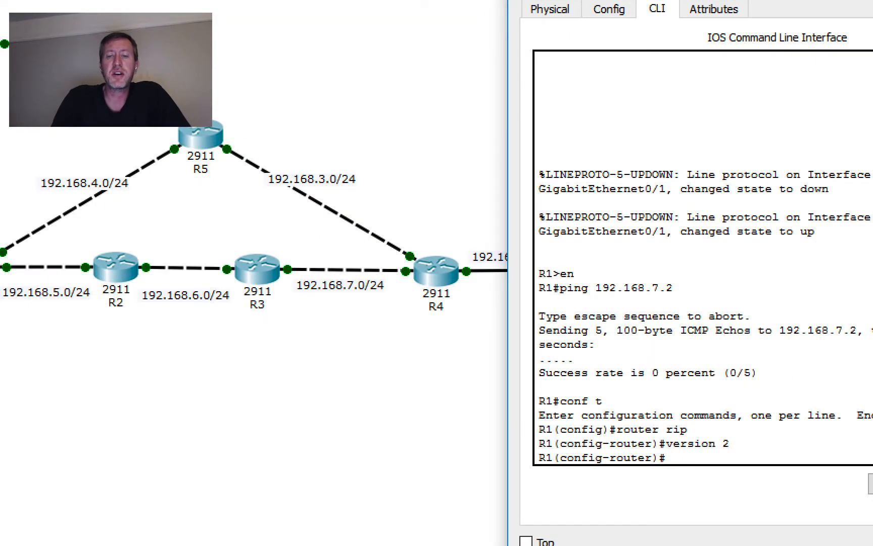
Advertise networks 192.168.1.0, 192.168.5.0 and 192.168.4.0 in R1's RIP.
text(network 192.168.1.0)
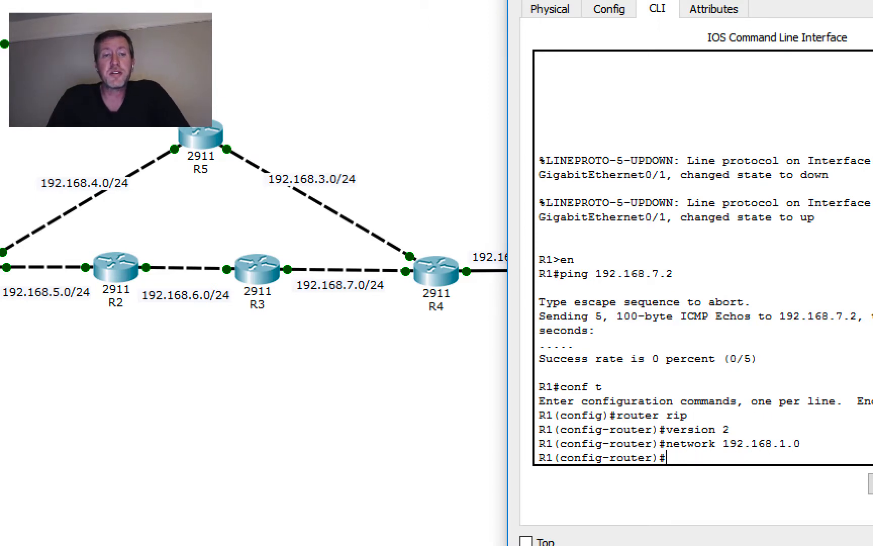
mouse_move(39, 308)
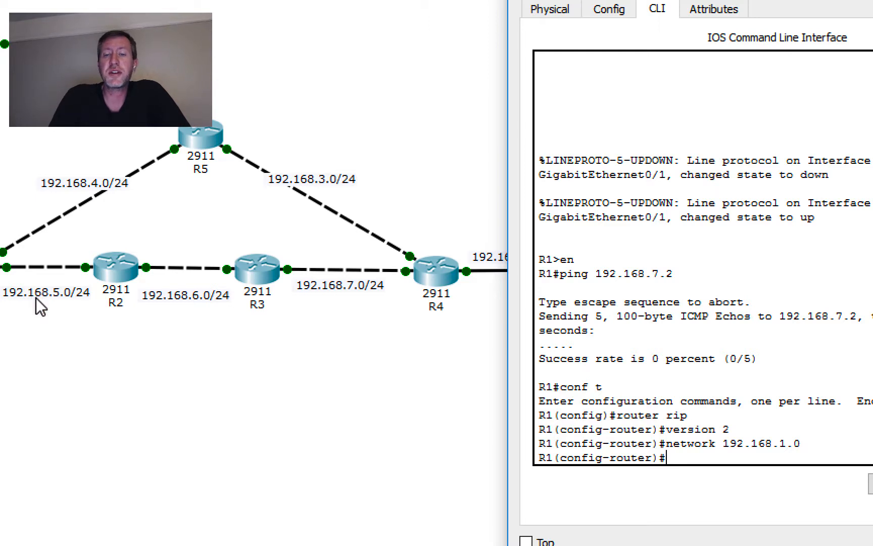
text(network)
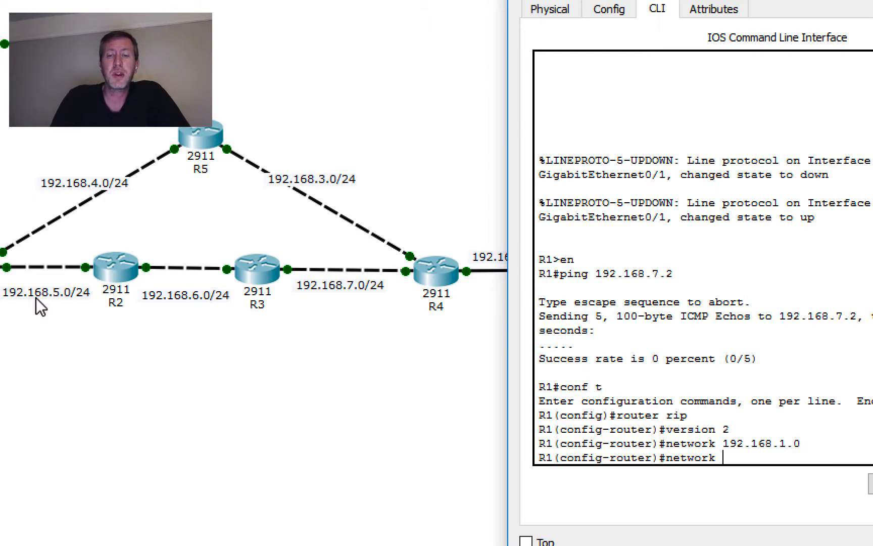
text(192.168.5.0)
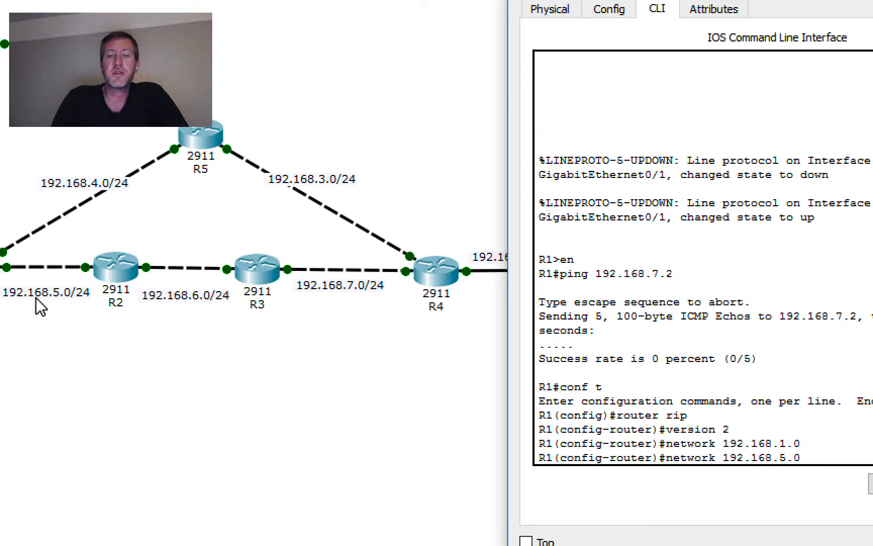
text(nfig-router)#n)
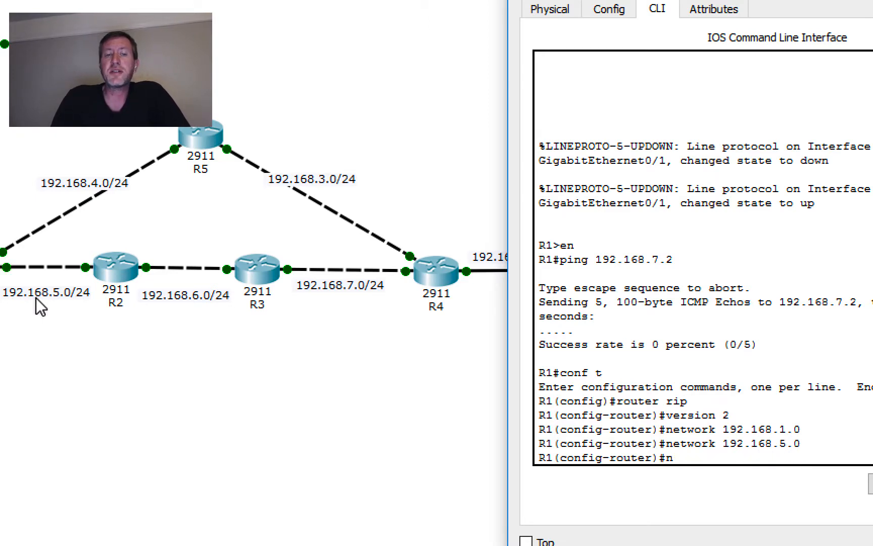
text(etwork 192.168)
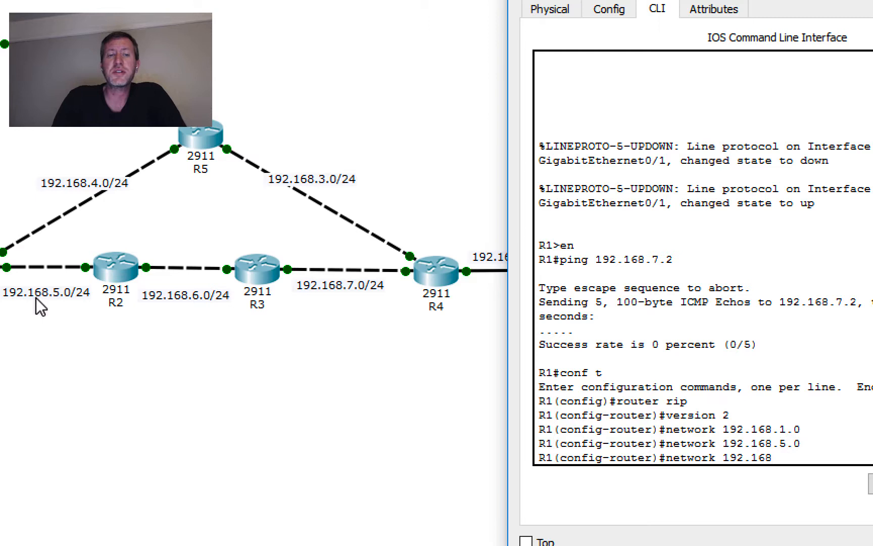
text(4.0)
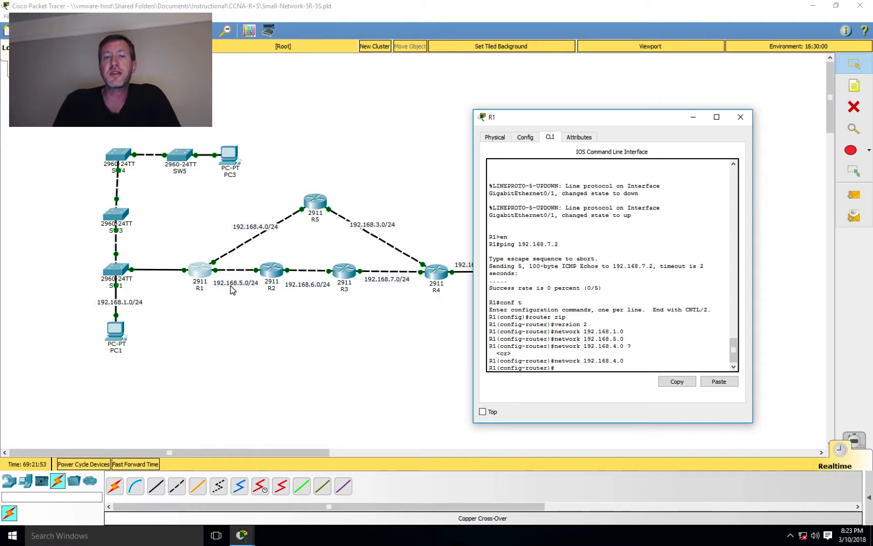
Open R2 and configure RIP version 2 advertising network 192.168.5.0.
double_click(271, 270)
text(en)
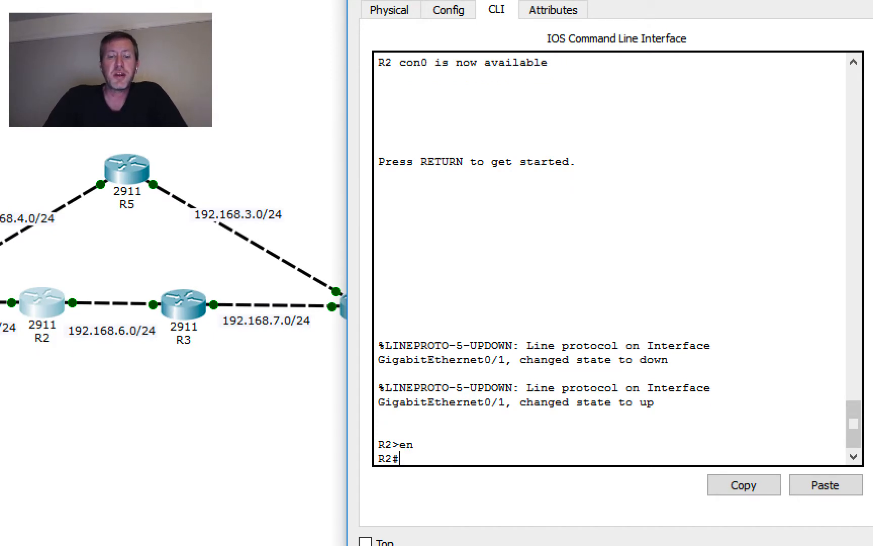
text(conf t)
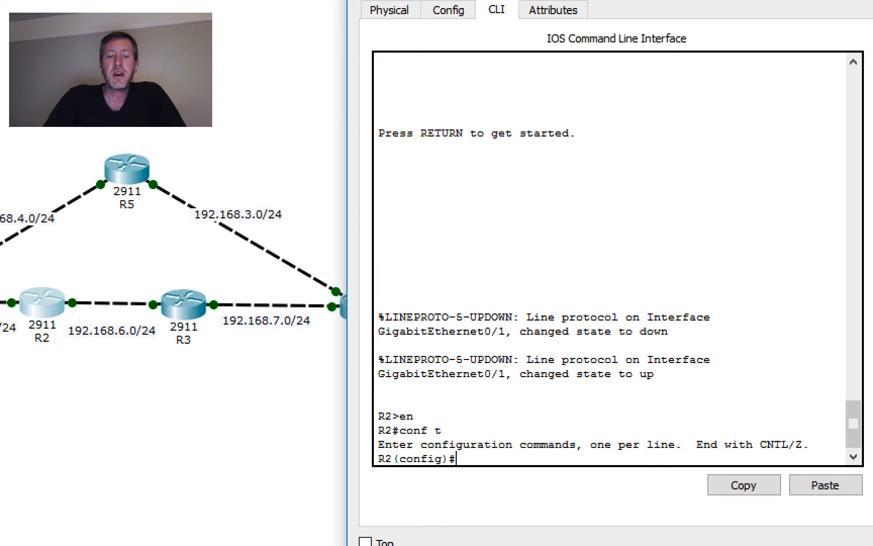
text(router rip)
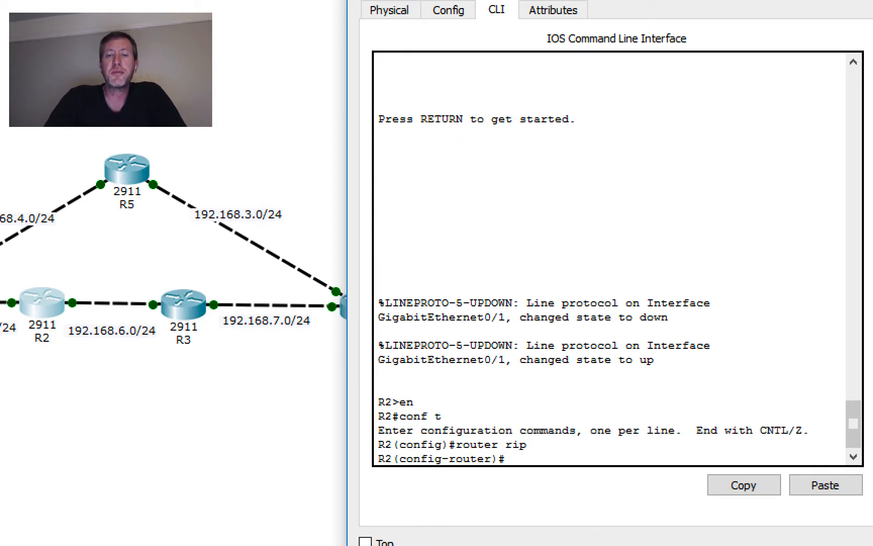
text(ver)
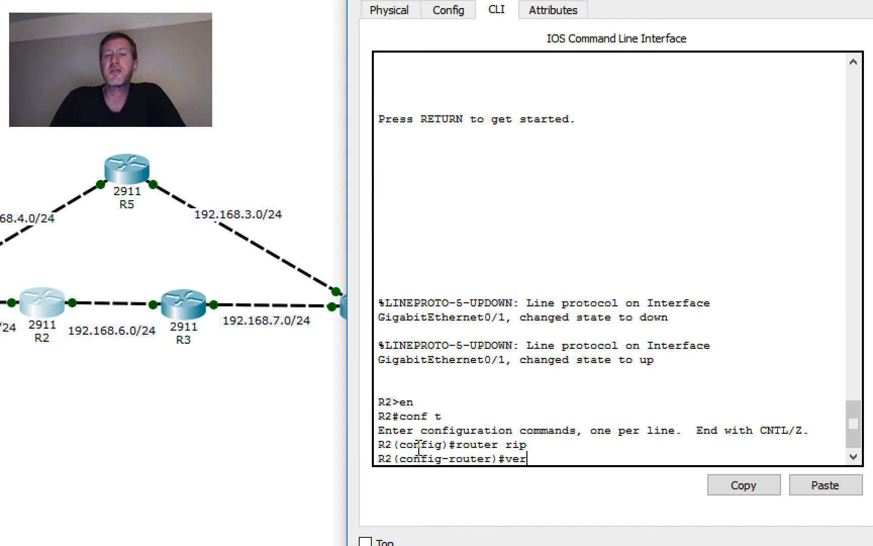
mouse_move(434, 457)
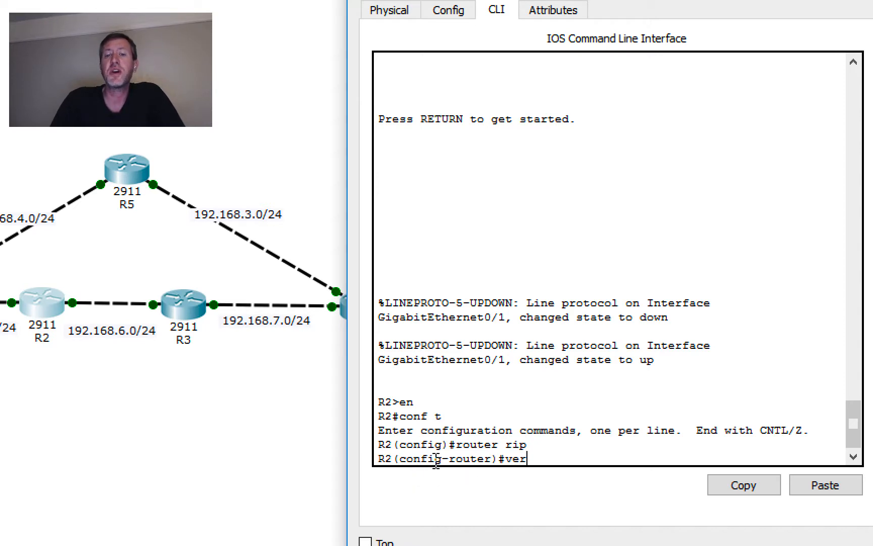
mouse_move(473, 475)
text(sion 2)
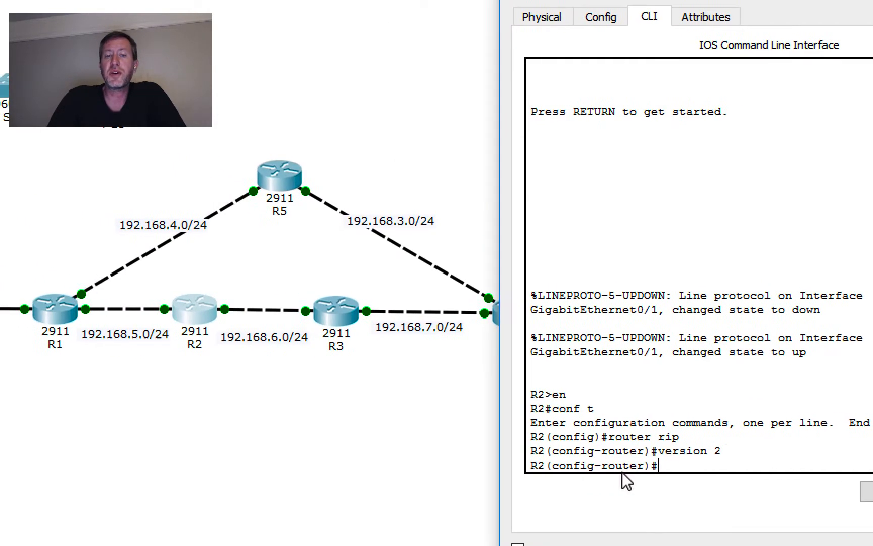
mouse_move(205, 359)
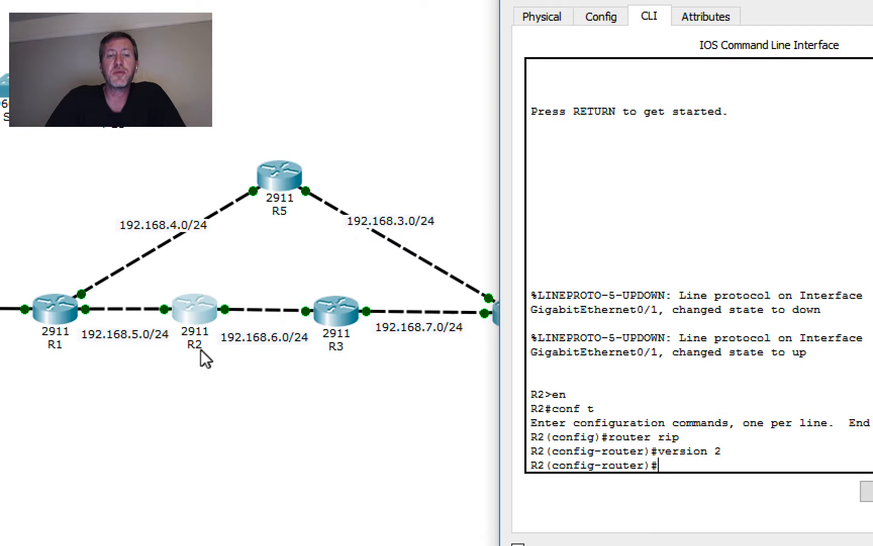
mouse_move(136, 348)
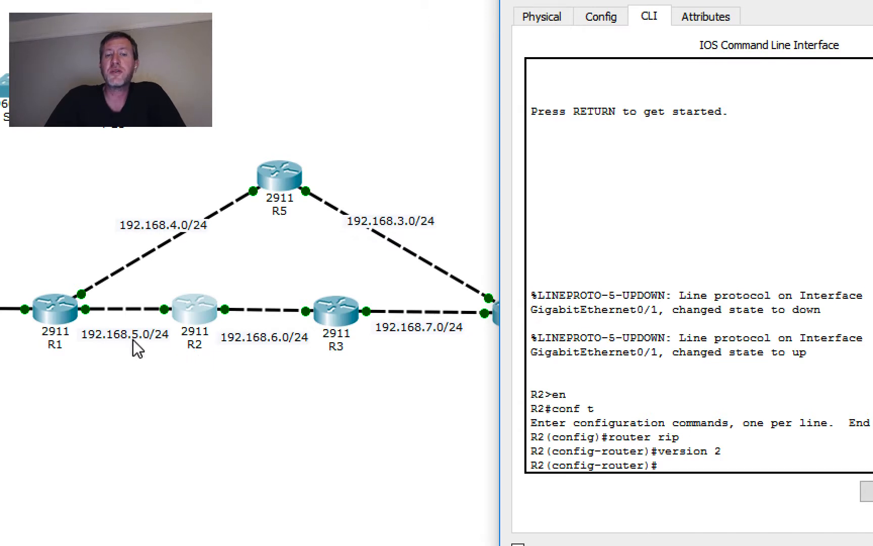
mouse_move(170, 342)
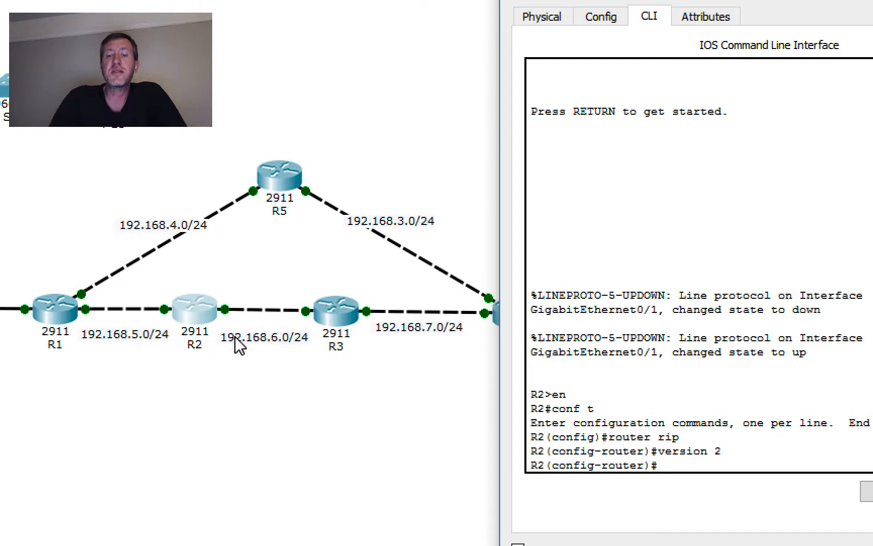
text(network 192.168.5.0)
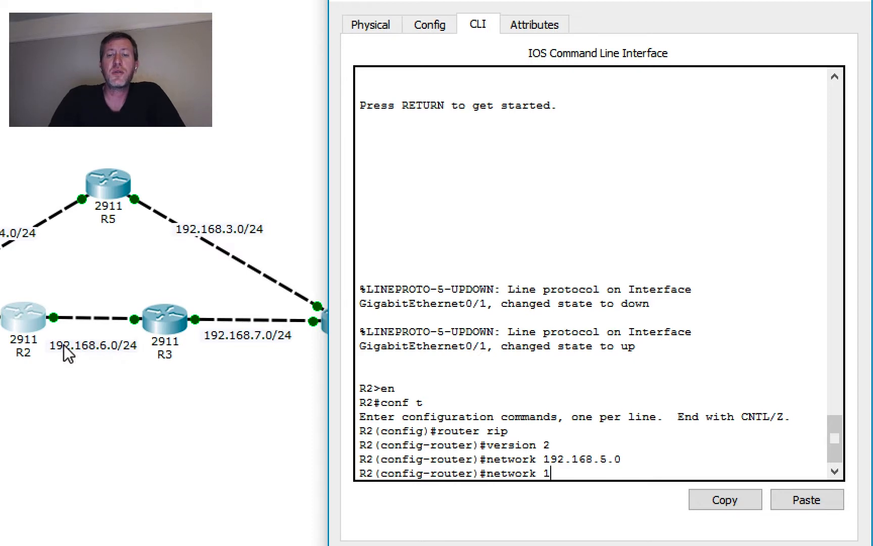
text(92.168.)
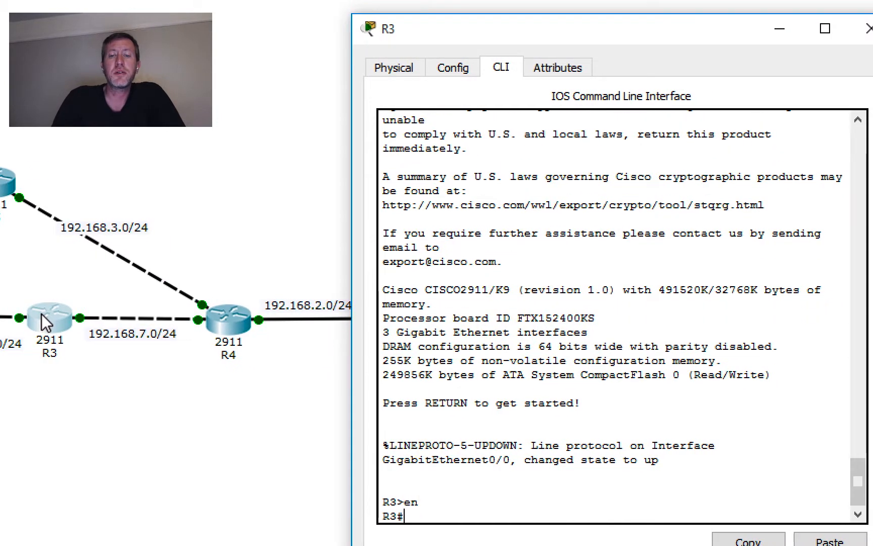
On R3, enable RIP and advertise networks 192.168.6.0 and 192.168.7.0.
text(conf t)
text(router rip)
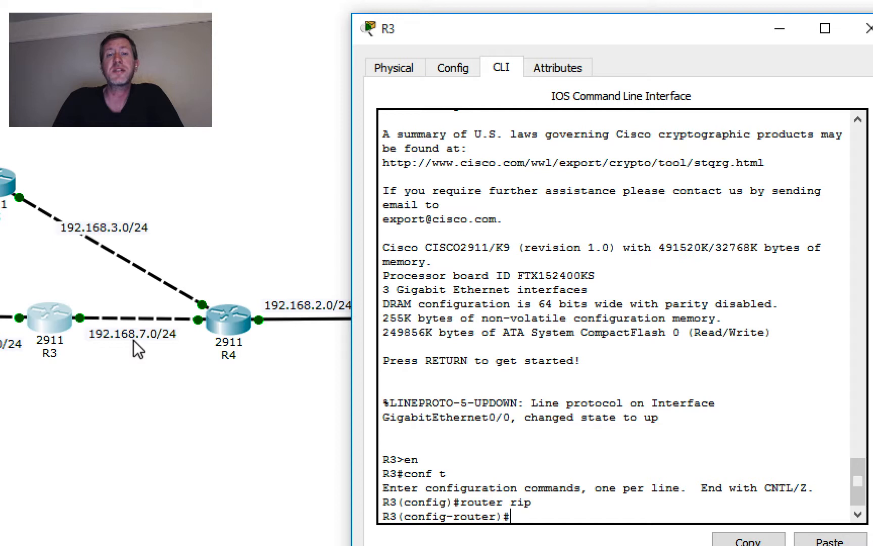
text(n)
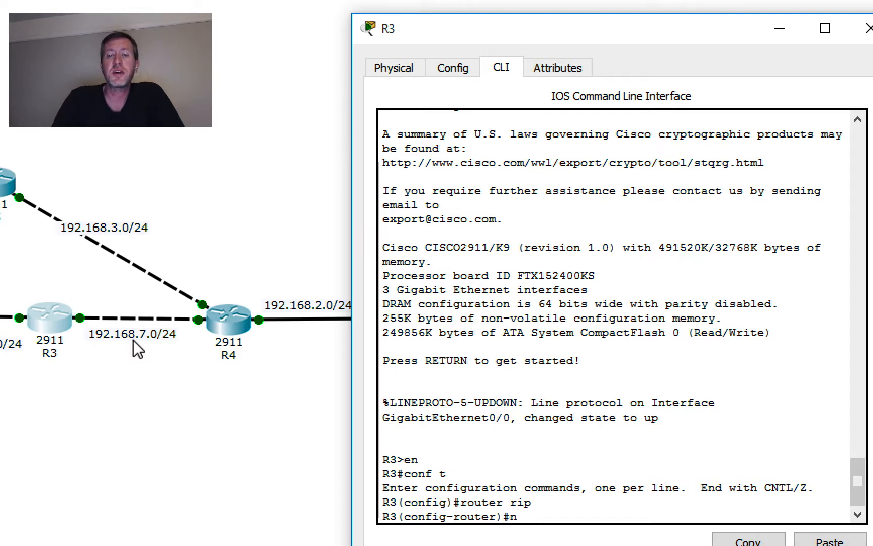
text(etw)
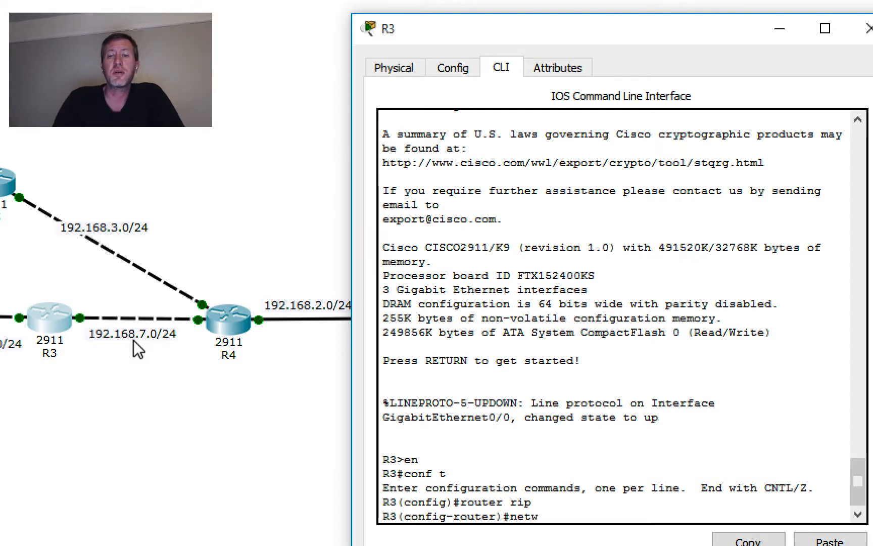
text(work 192)
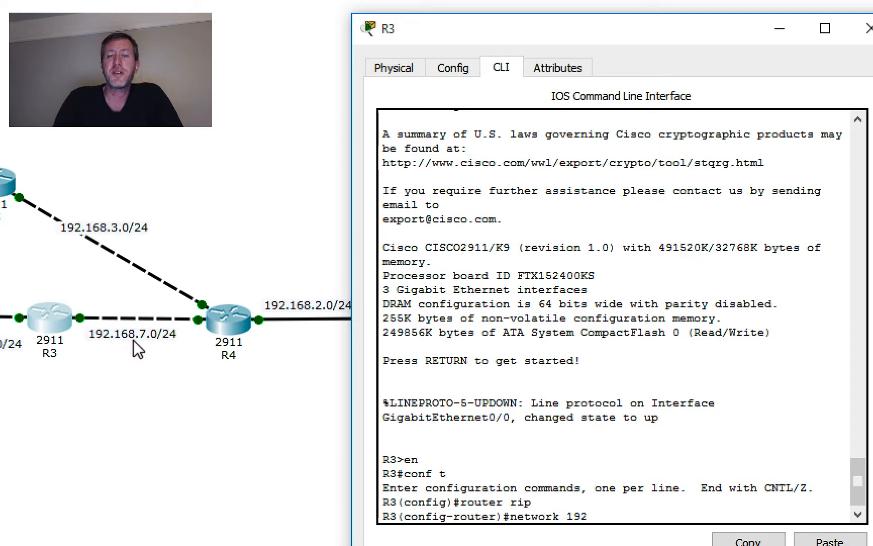
text(.168.)
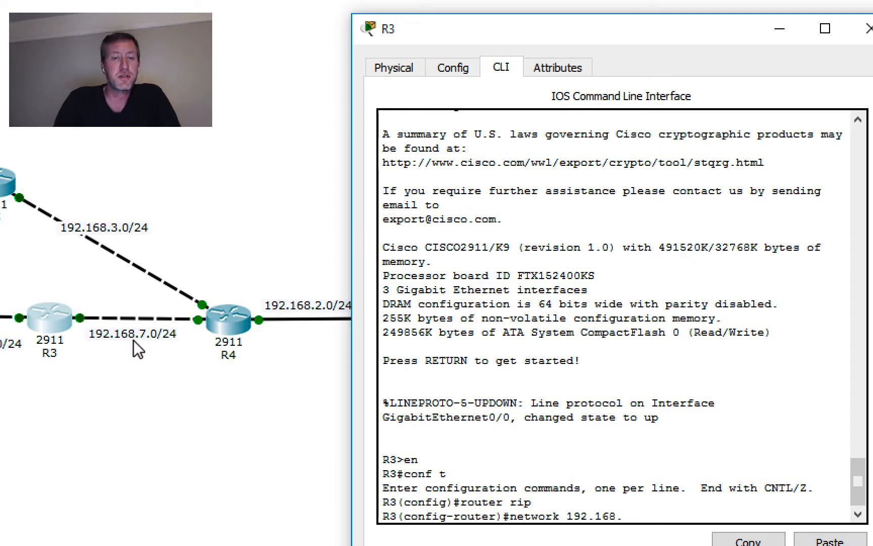
text(6.0)
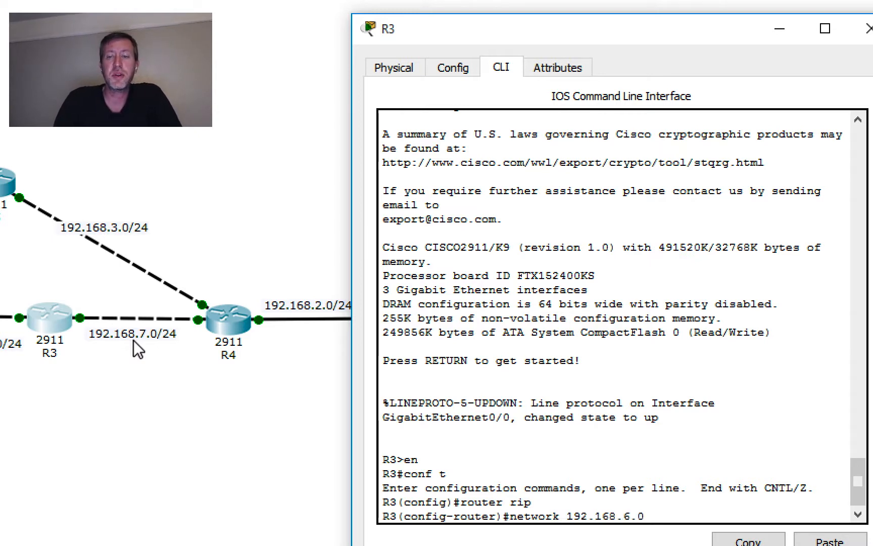
text(network)
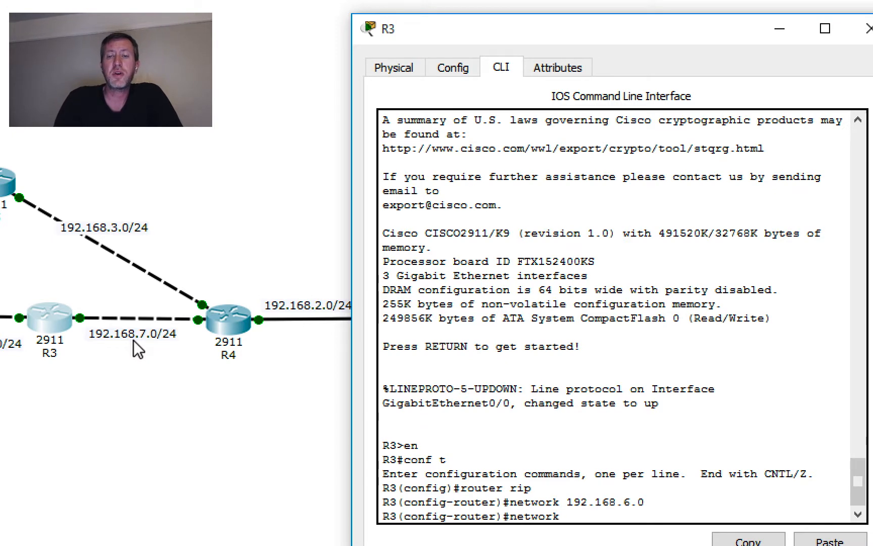
text(192.168.7.0)
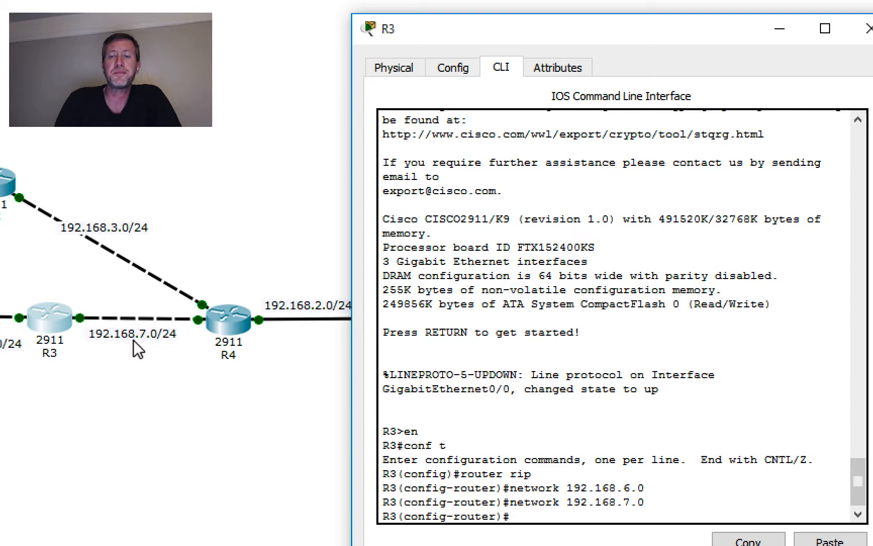
mouse_move(228, 323)
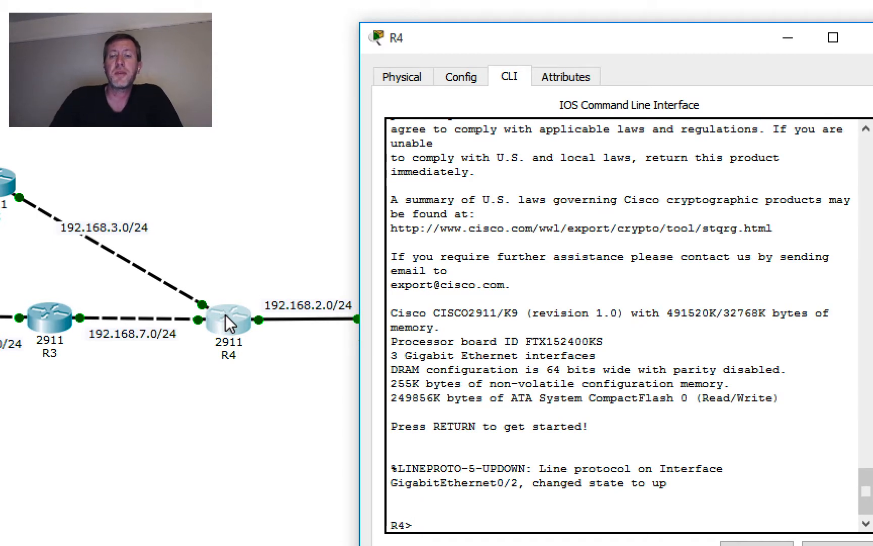
On R4, configure RIP advertising networks 192.168.7.0, 192.168.2.0 and 192.168.3.0.
key(Return)
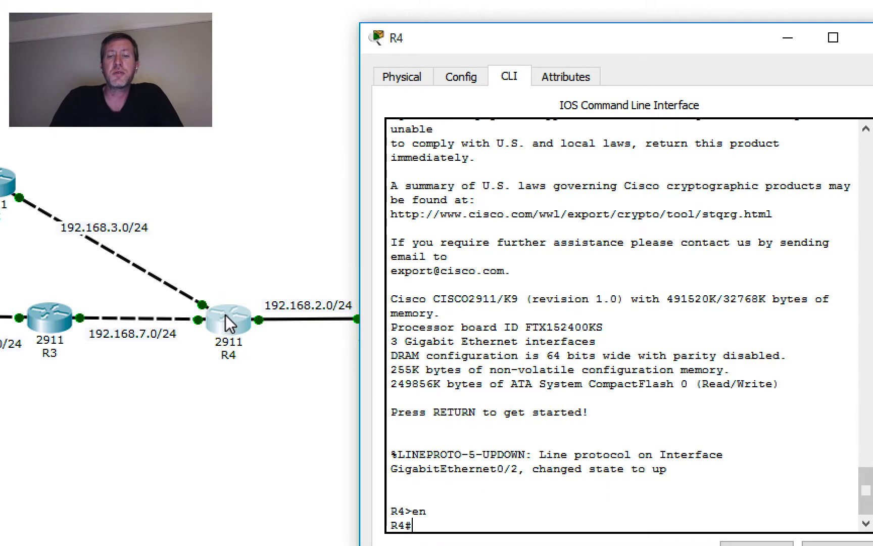
text(conf t)
text(version 2)
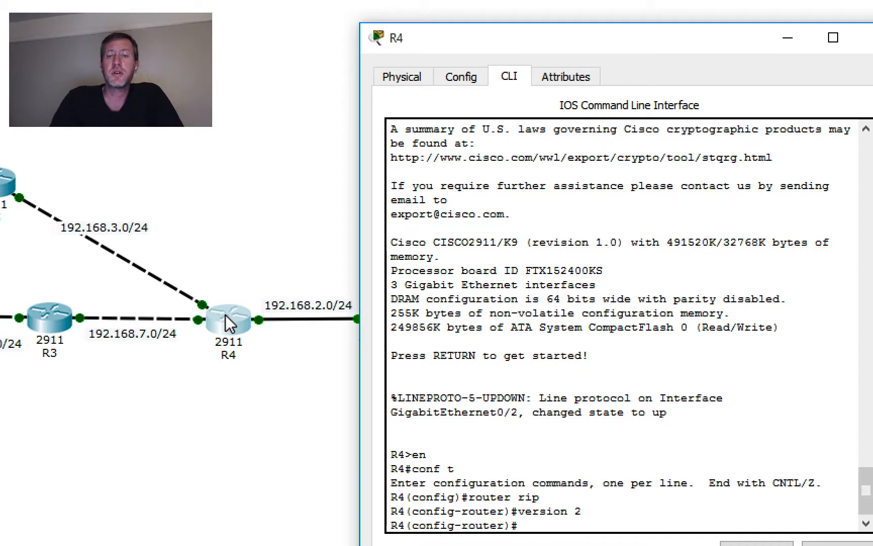
text(network 192)
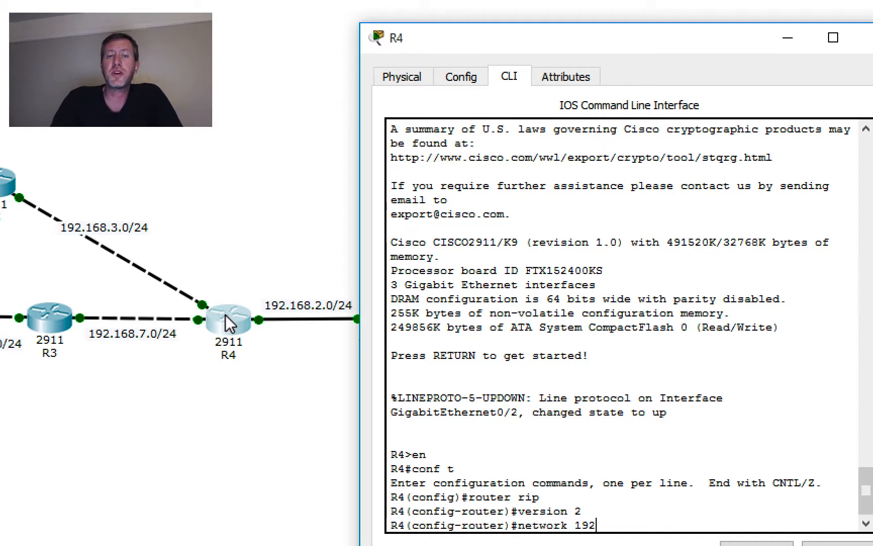
key(Return)
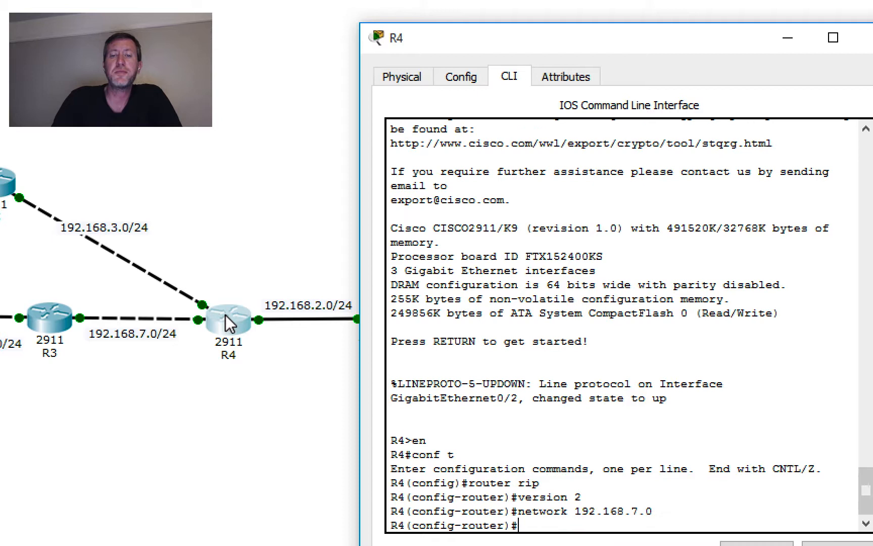
text(network)
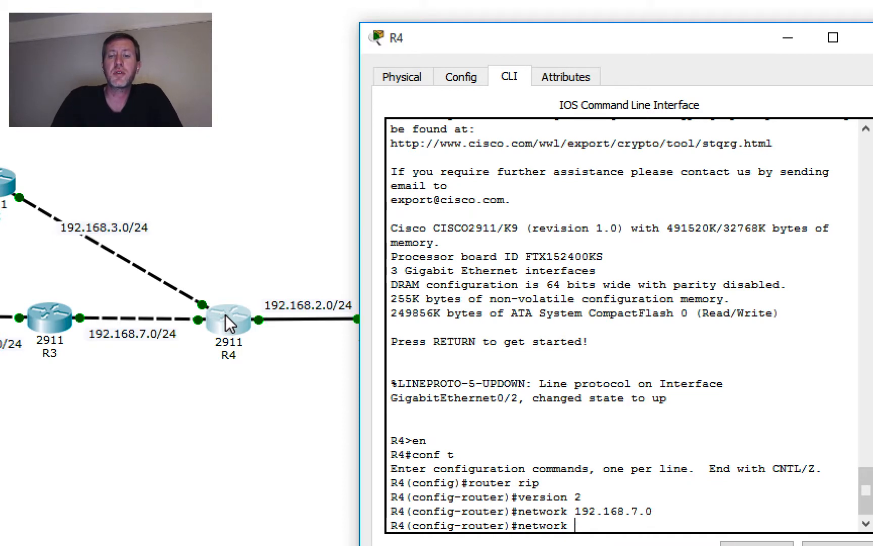
text(192.168.)
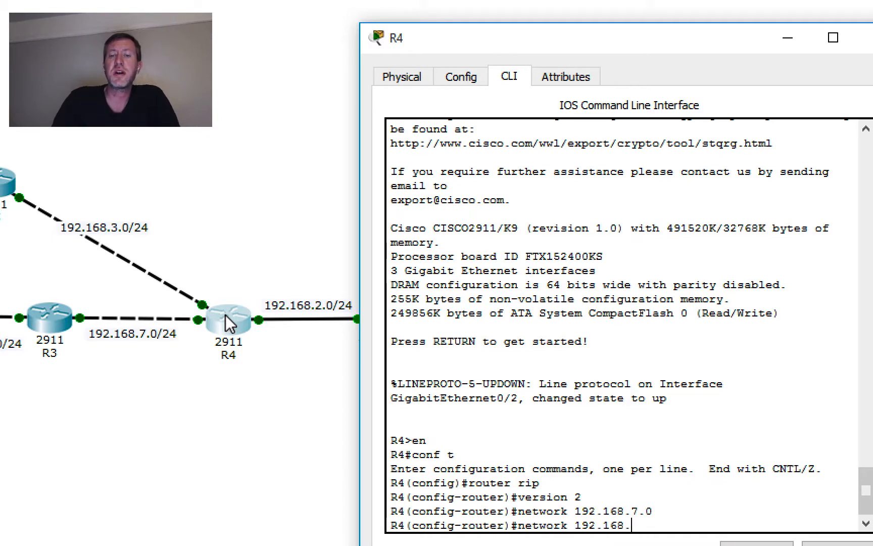
text(2.0)
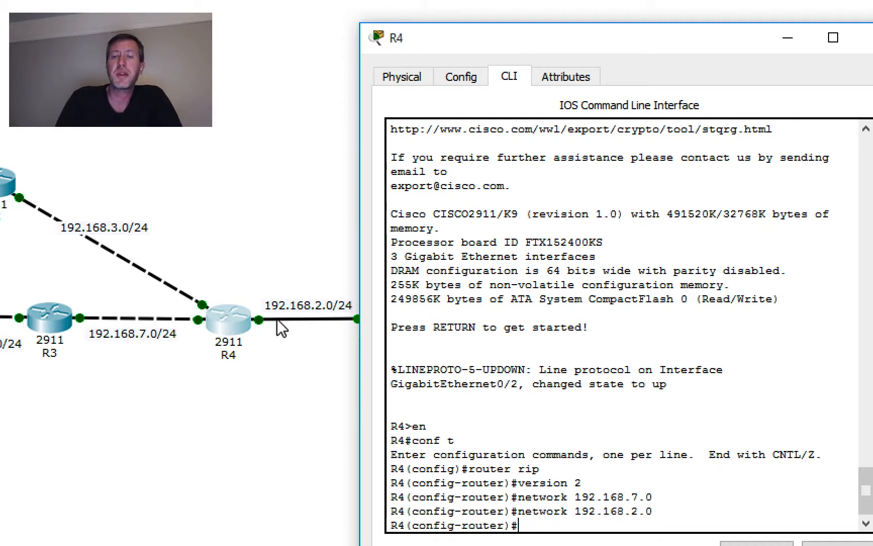
text(network)
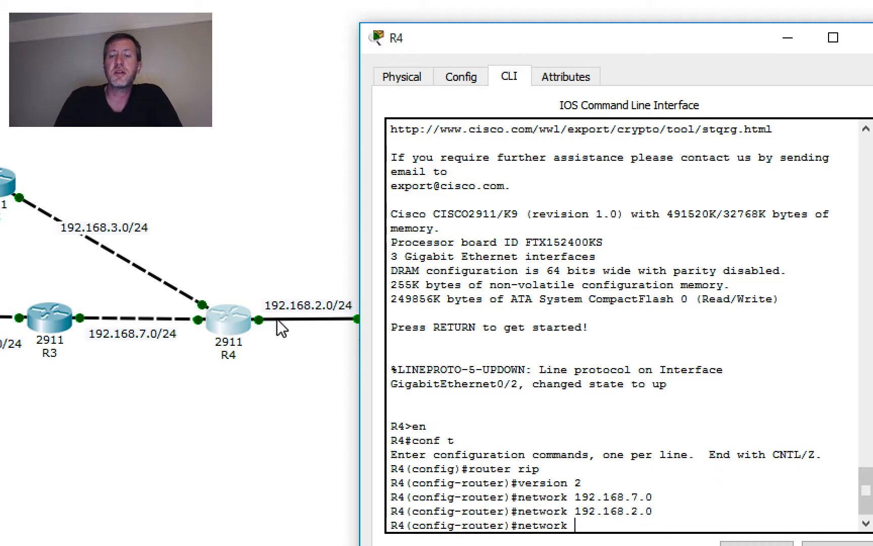
text(192.168.3)
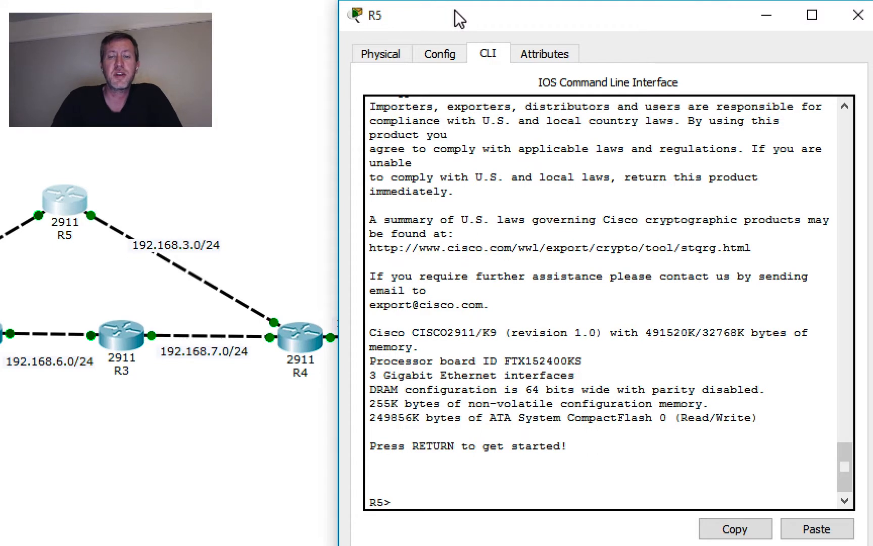
On R5, enable RIP and advertise networks 192.168.4.0 and 192.168.3.0.
text(en)
text(conf t)
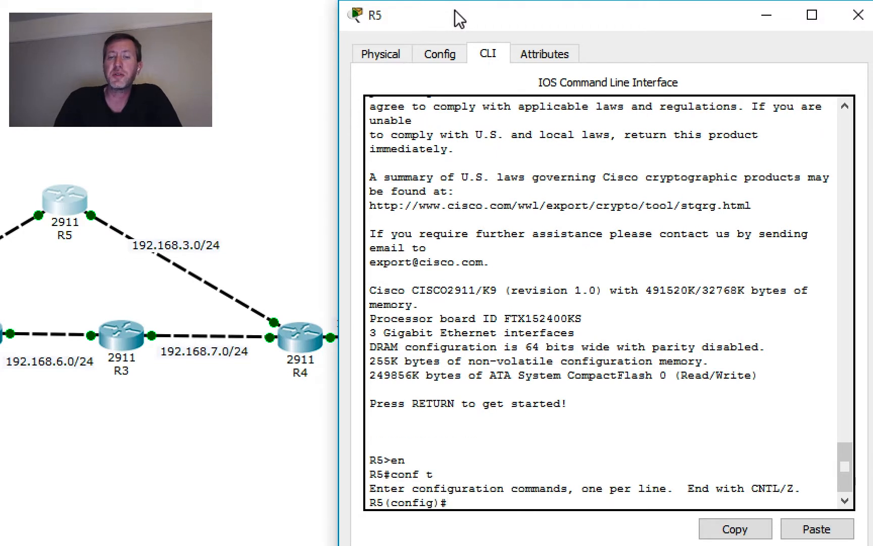
text(router rip)
text(version 2)
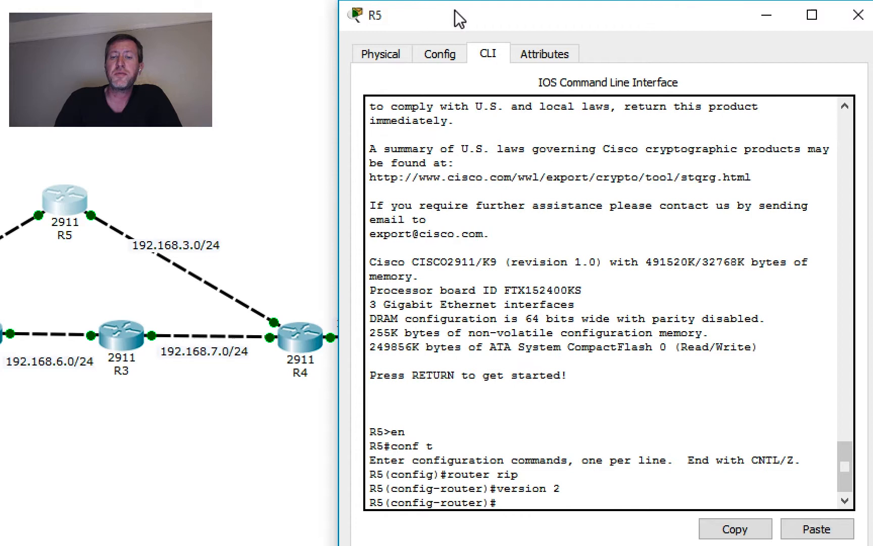
text(network 192)
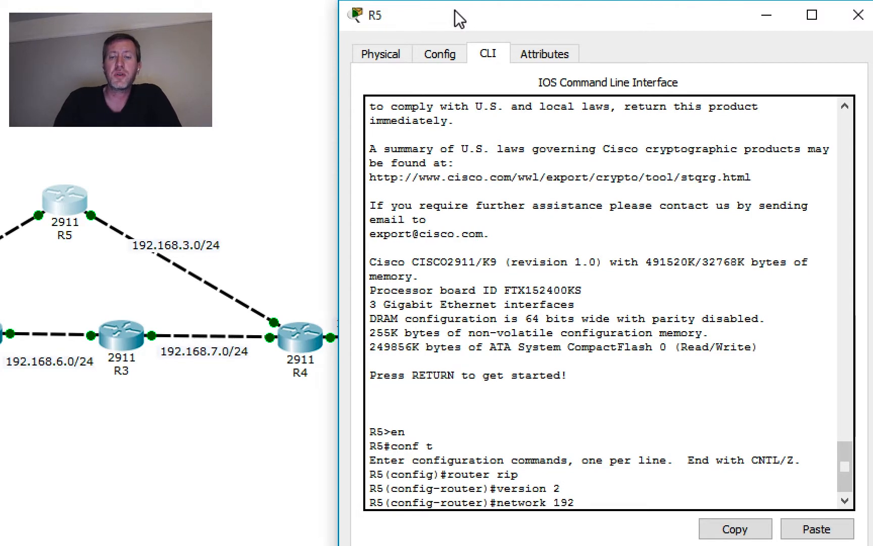
text(.168.)
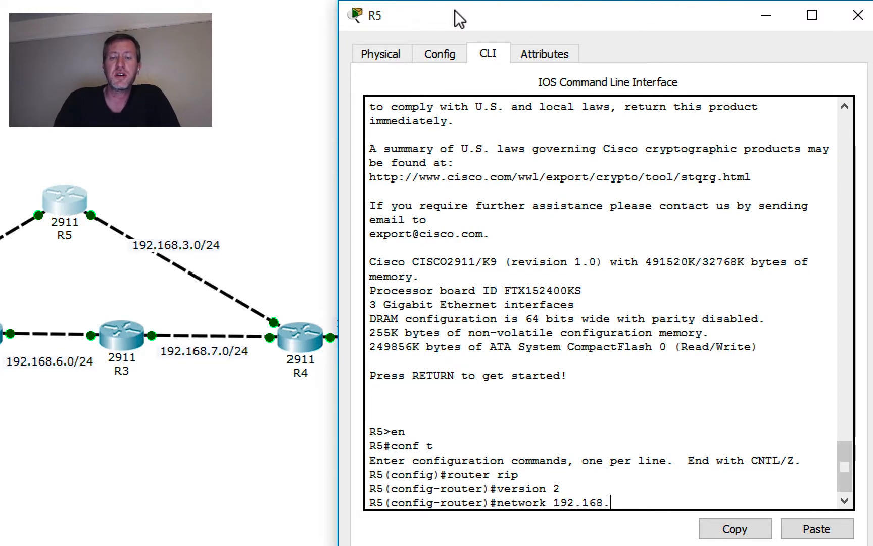
text(4.0)
text(netwo)
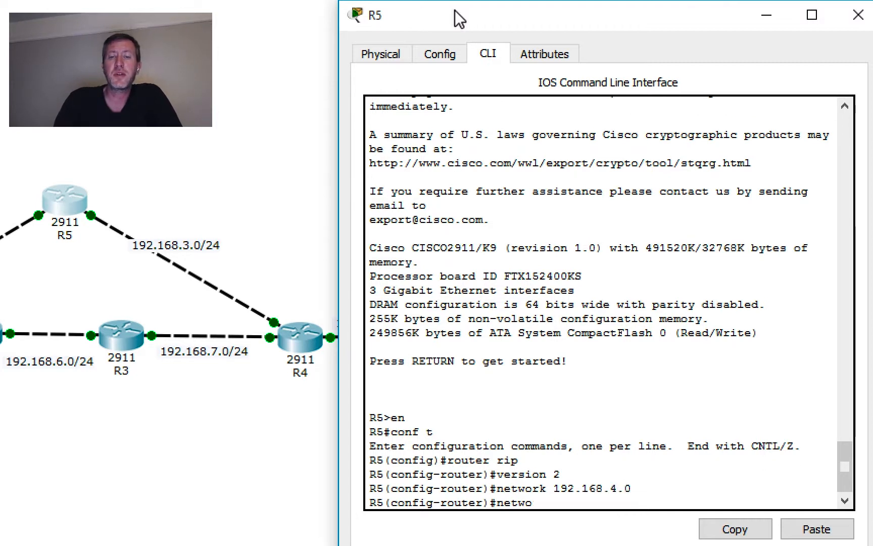
text(rk 192.168.)
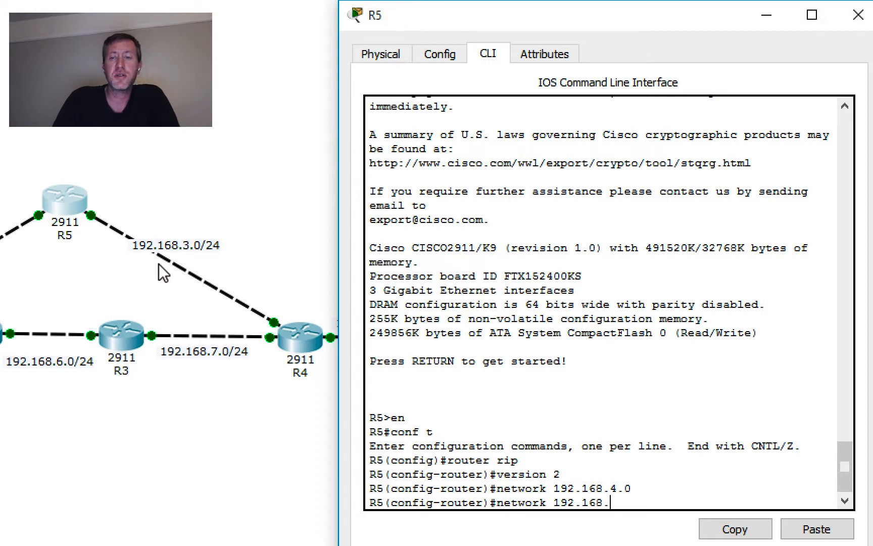
text(3.0)
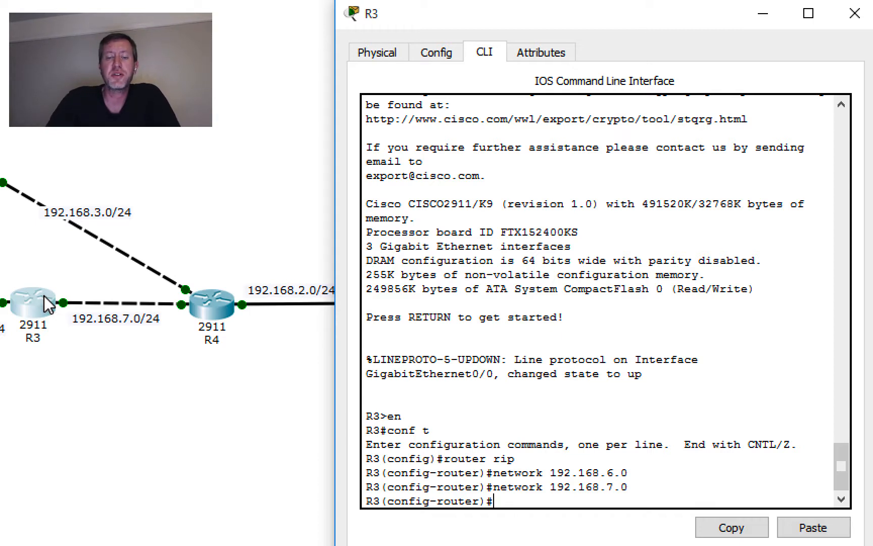
Set RIP version 2 on R3 and exit configuration mode.
text(version 2)
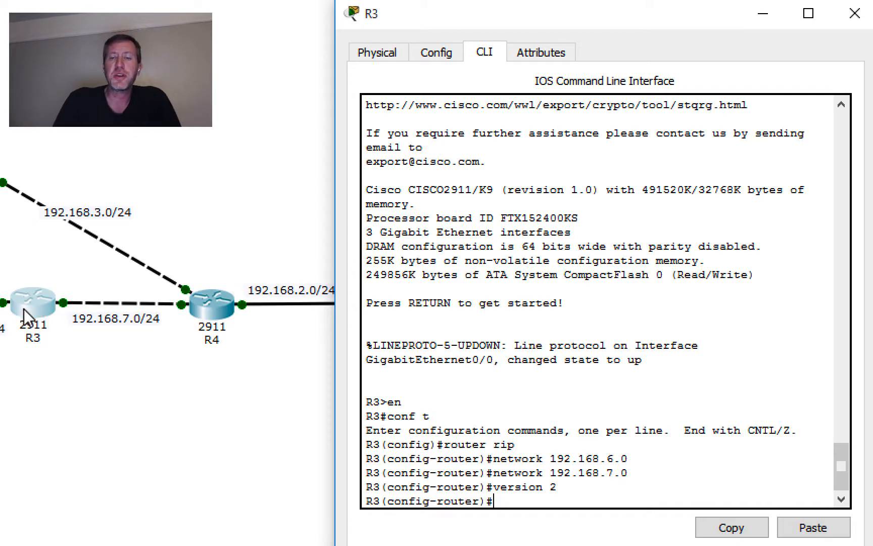
text(exit)
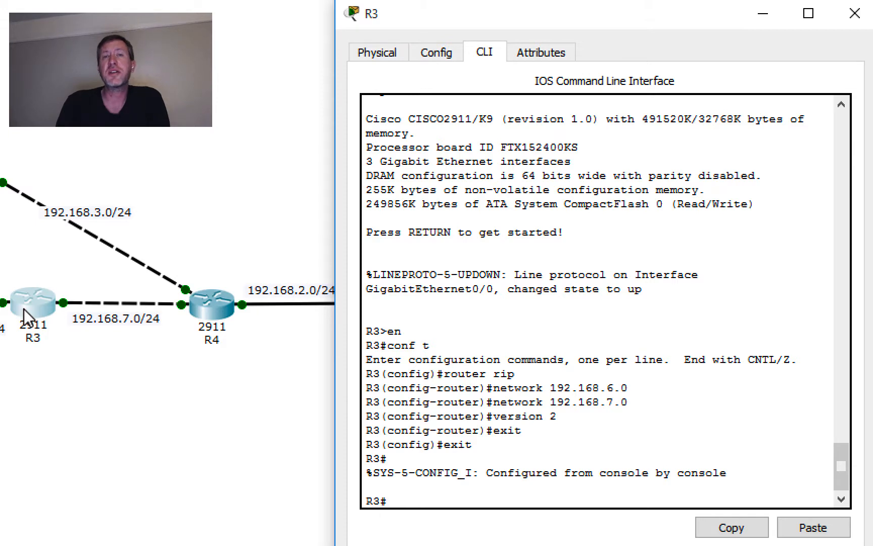
Run show ip route on R3 to list RIP routes 192.168.1.0–192.168.5.0.
text(show)
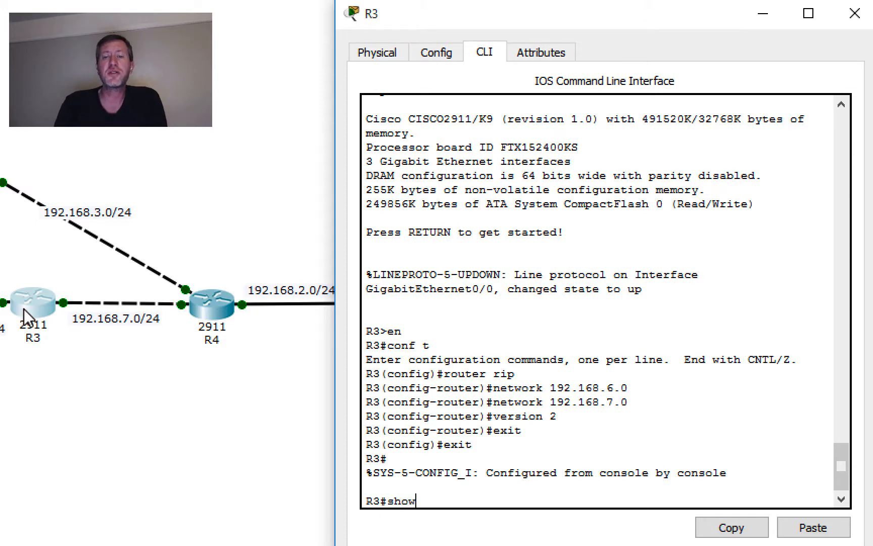
key(Return)
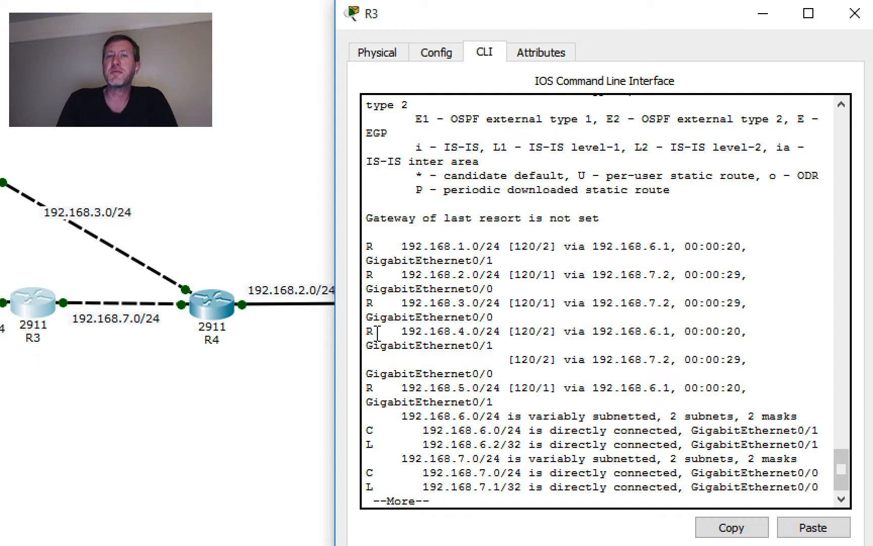
mouse_move(426, 251)
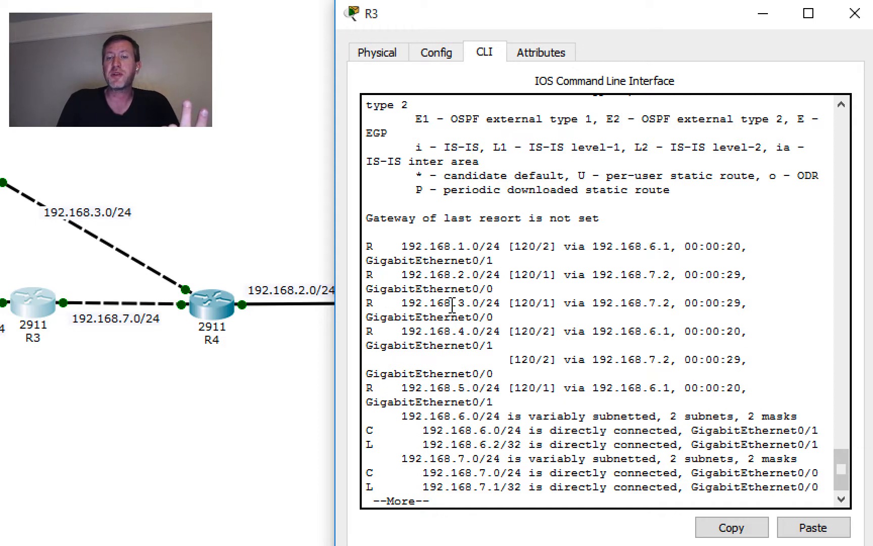
mouse_move(384, 373)
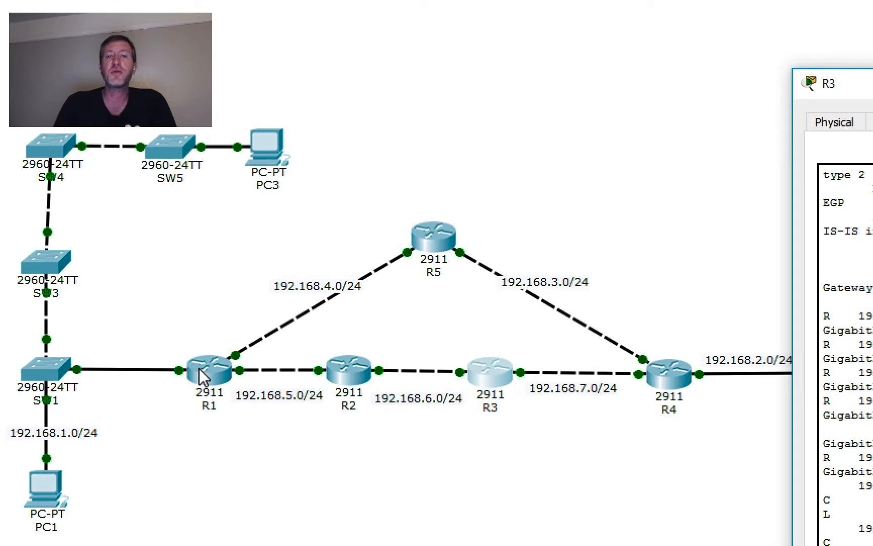
mouse_move(310, 382)
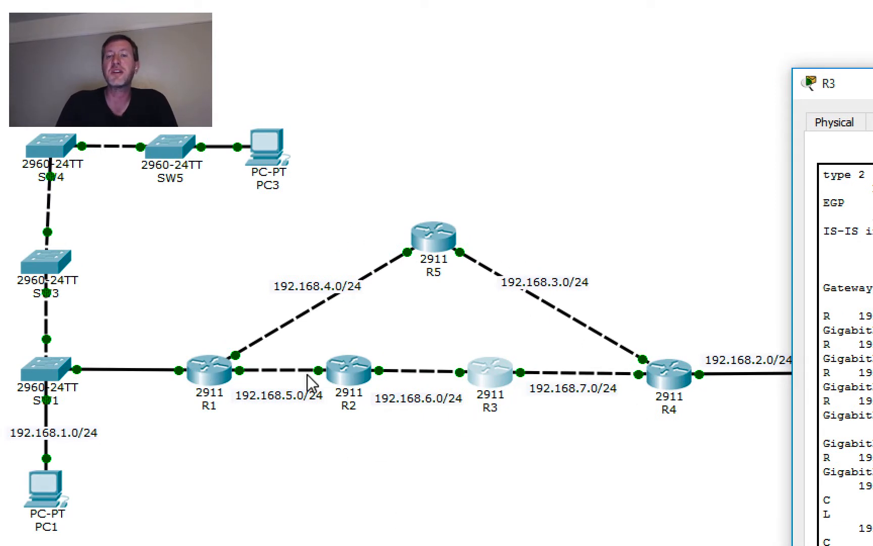
mouse_move(192, 384)
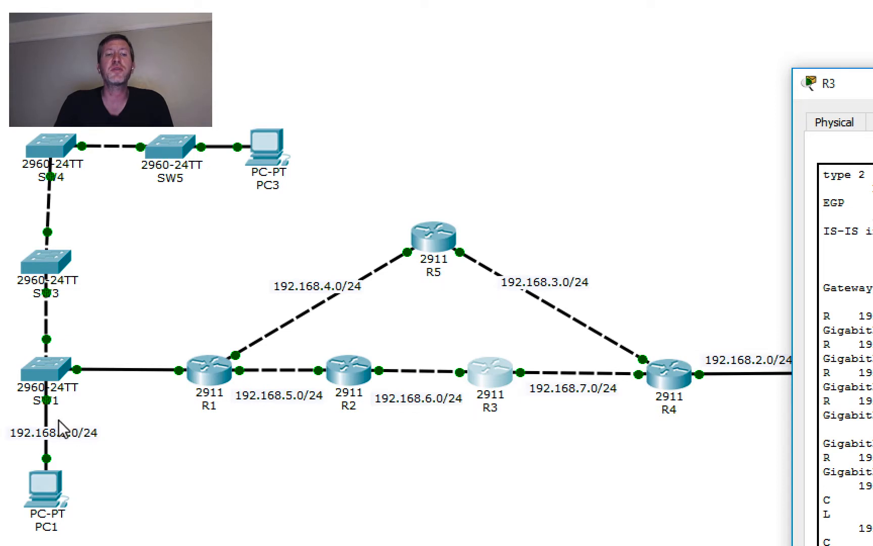
mouse_move(283, 409)
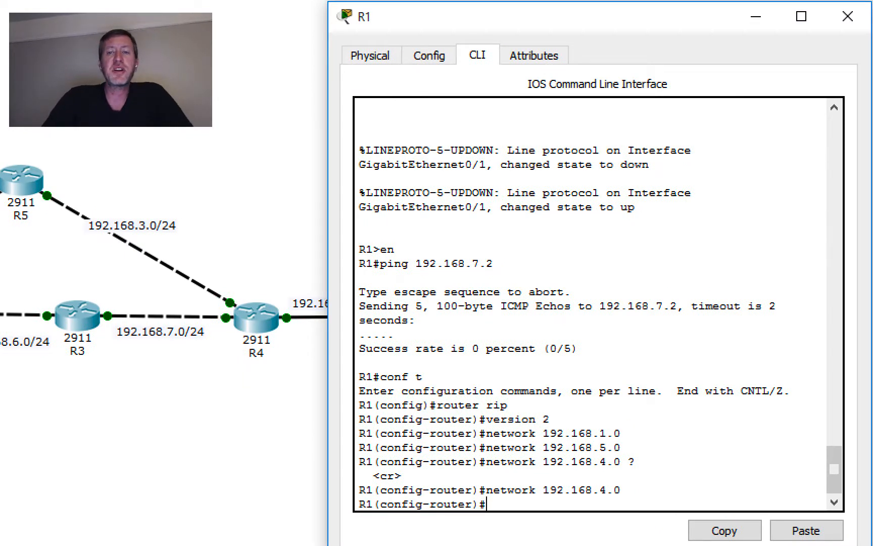
mouse_move(213, 338)
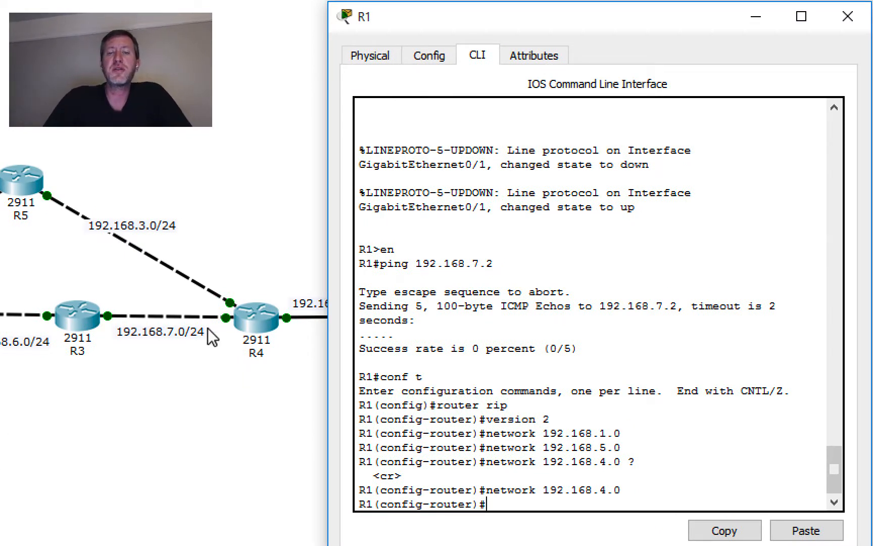
mouse_move(230, 351)
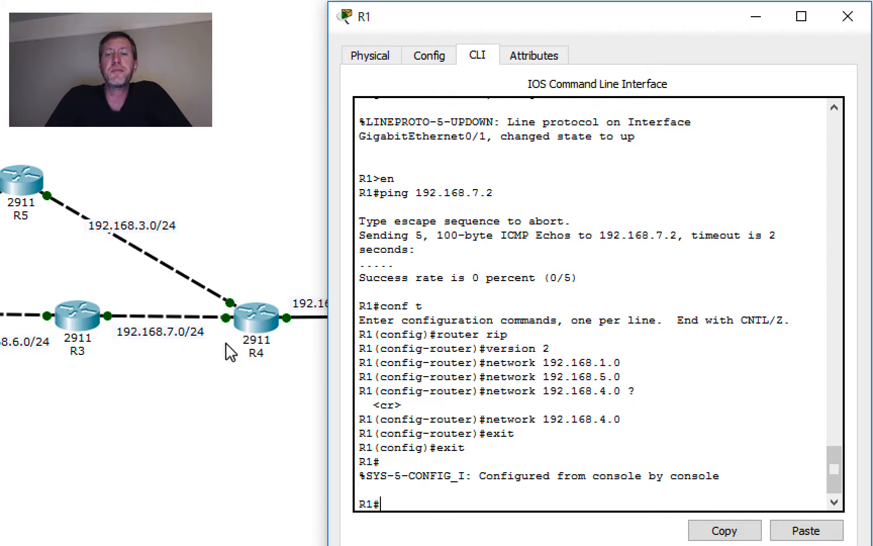
Ping 192.168.7.2 from R1 twice, succeeding 4/5 then 5/5.
text(ping 192)
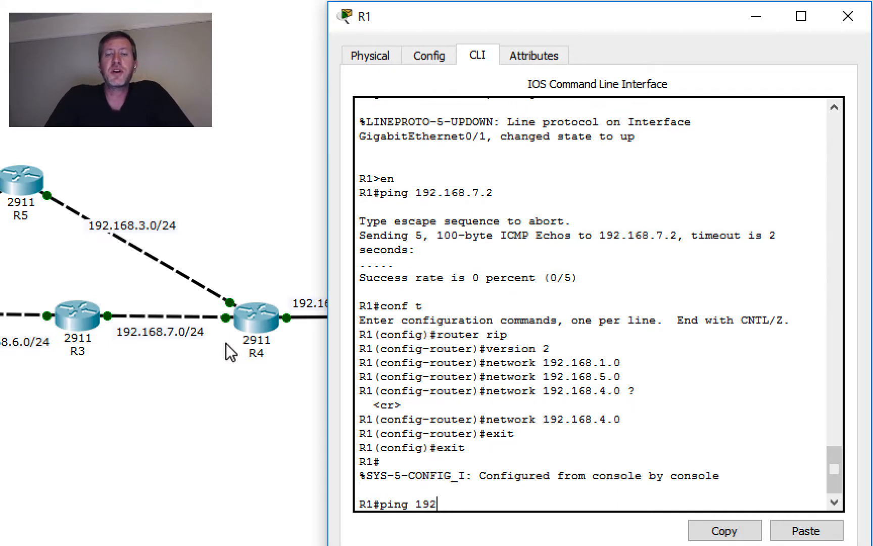
text(.168.7.2)
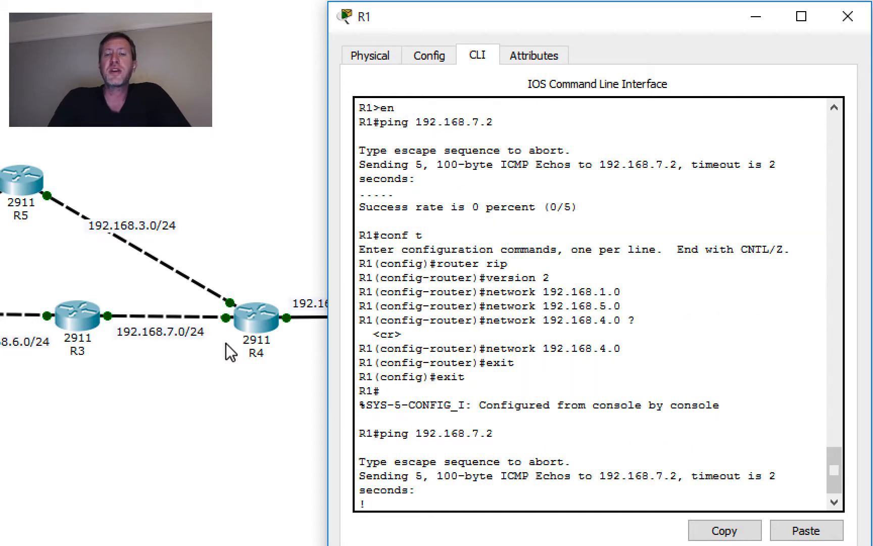
scroll(down, 3)
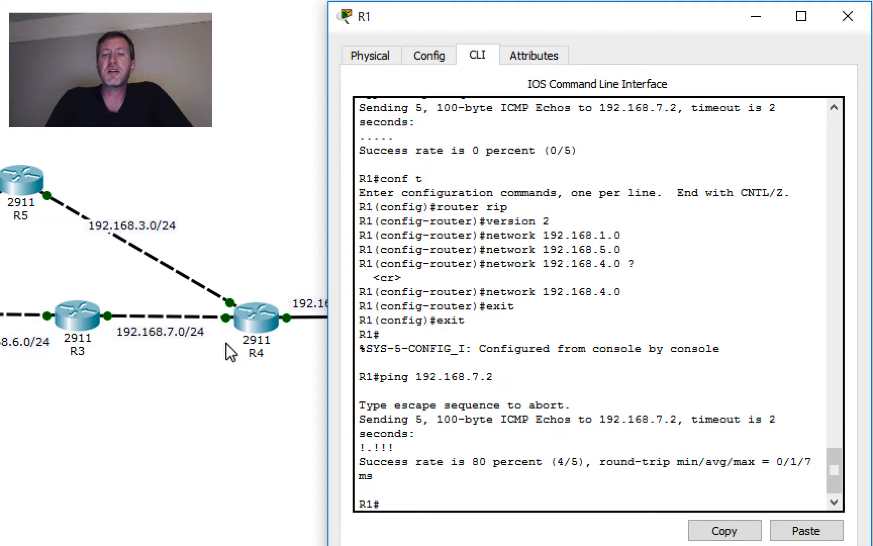
text(ping 192.168.7.2)
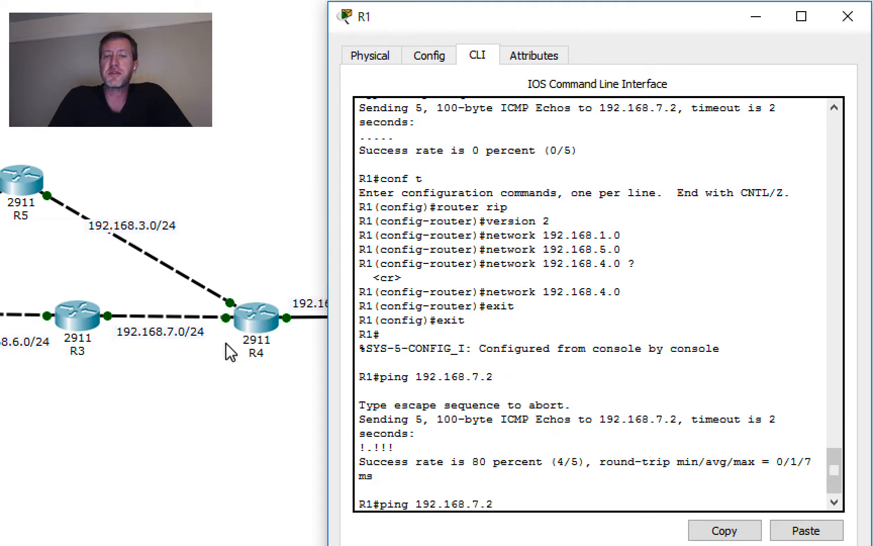
key(Return)
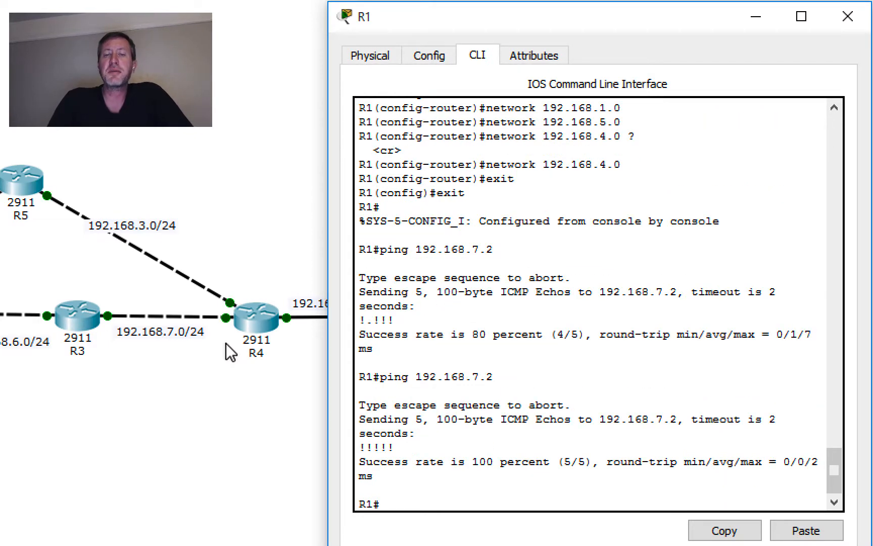
mouse_move(258, 326)
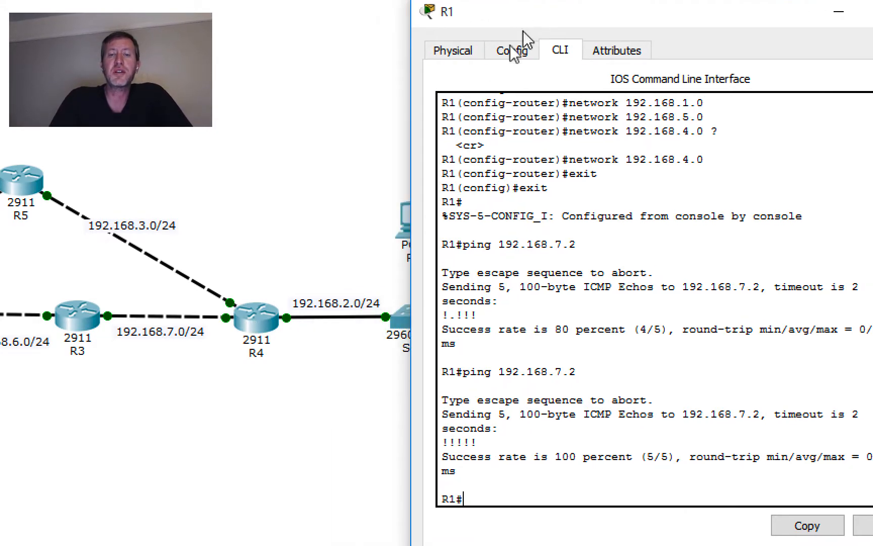
mouse_move(406, 395)
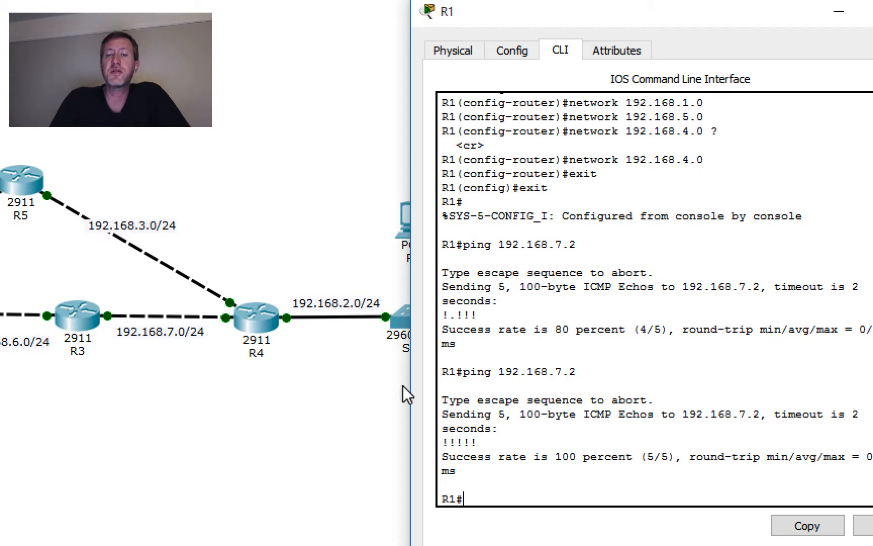
mouse_move(340, 317)
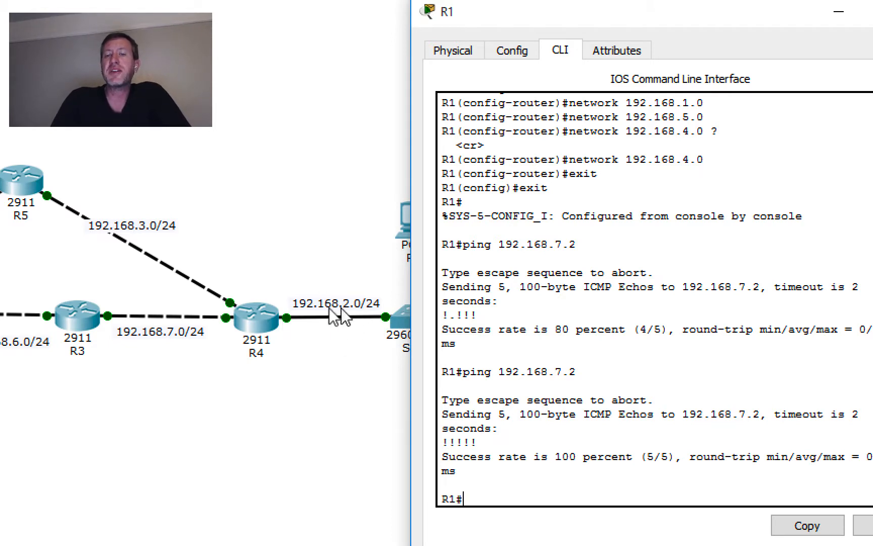
mouse_move(287, 328)
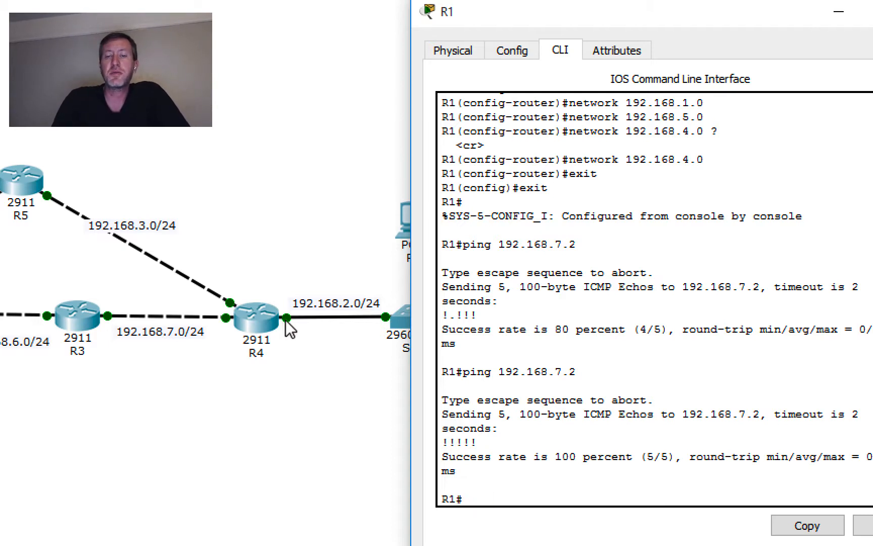
Begin a new ping from R1's CLI, entering the address as 192.168.
text(ping)
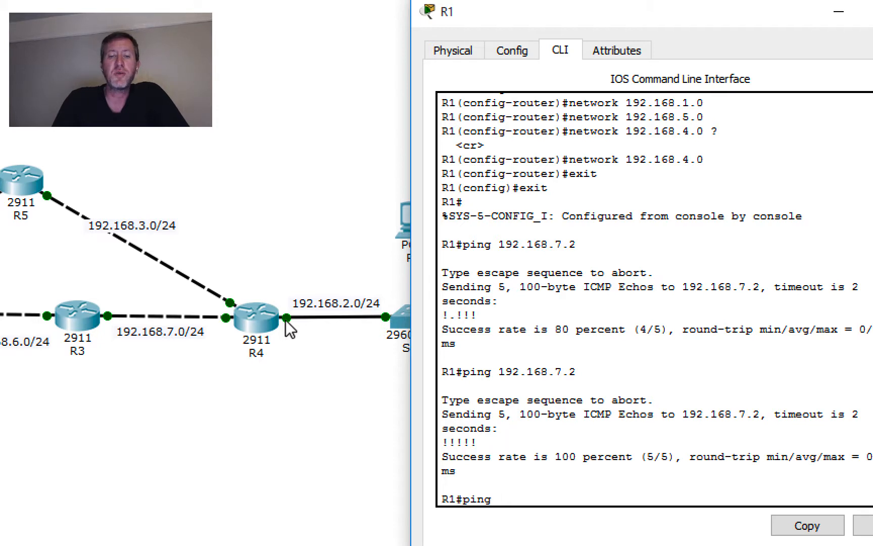
text(192.168.)
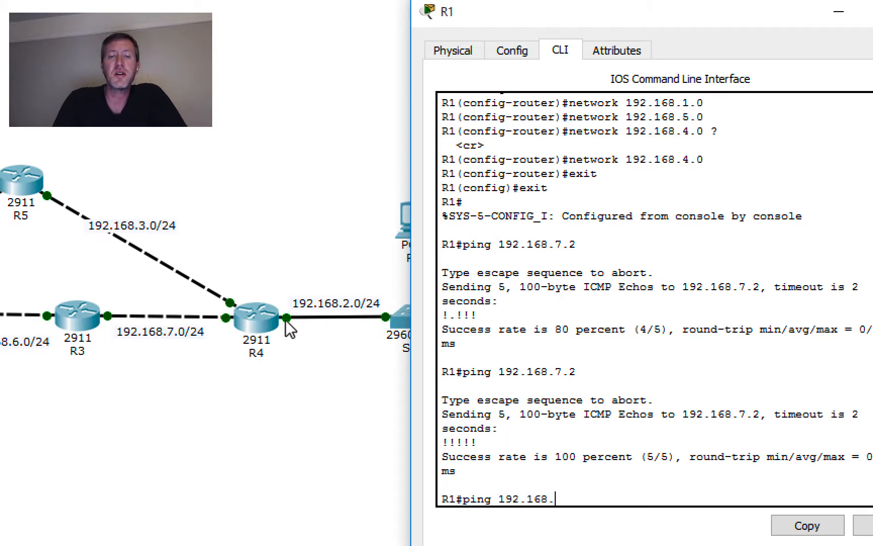